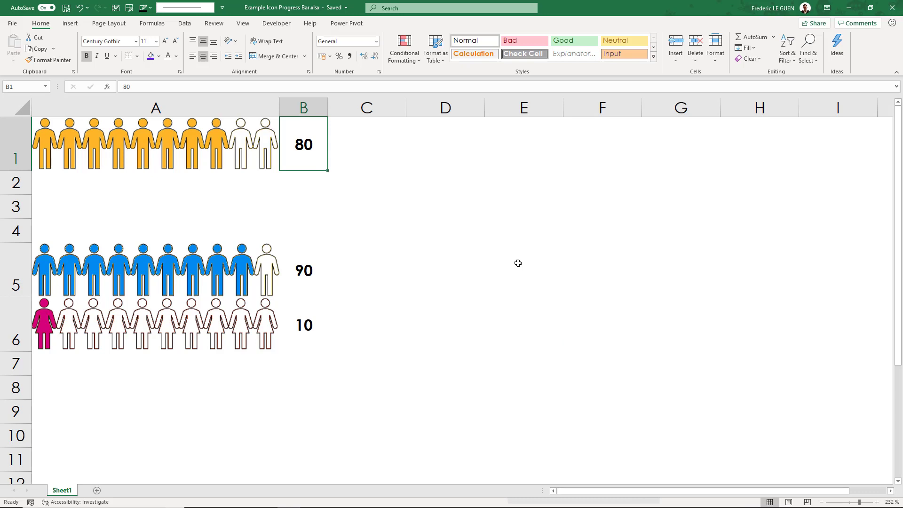
Enter 20 in B1 so fewer icons fill, then start a new blank workbook.
{"action": "type", "text": "20"}
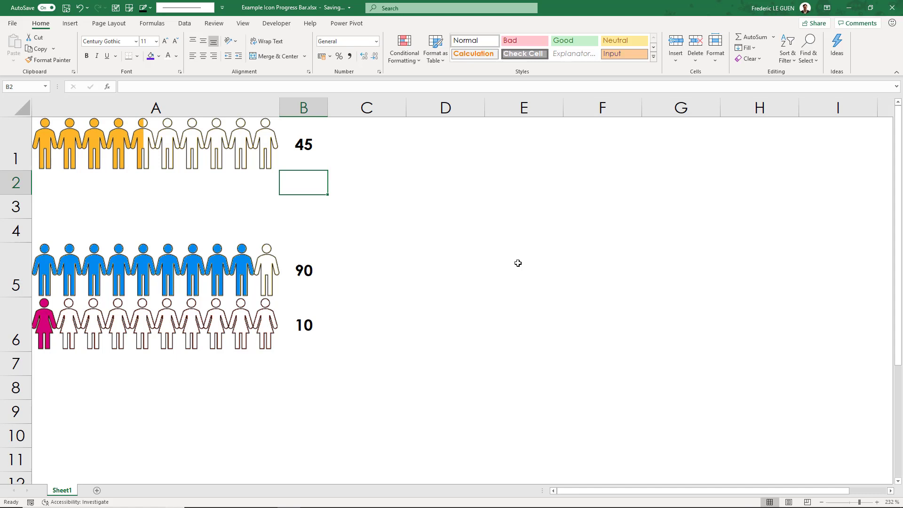
{"action": "left_click", "coordinate": [303, 270]}
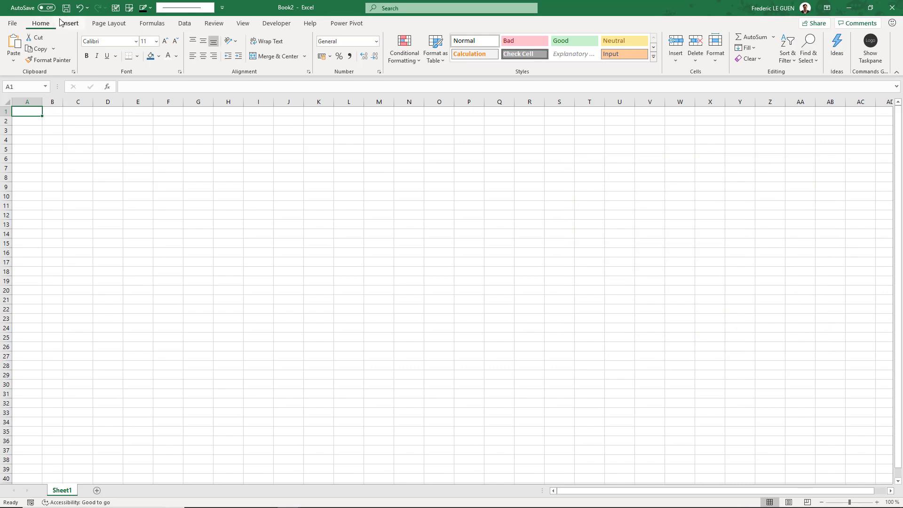
Insert the first standing person icon from the People icon category.
{"action": "left_click", "coordinate": [68, 23]}
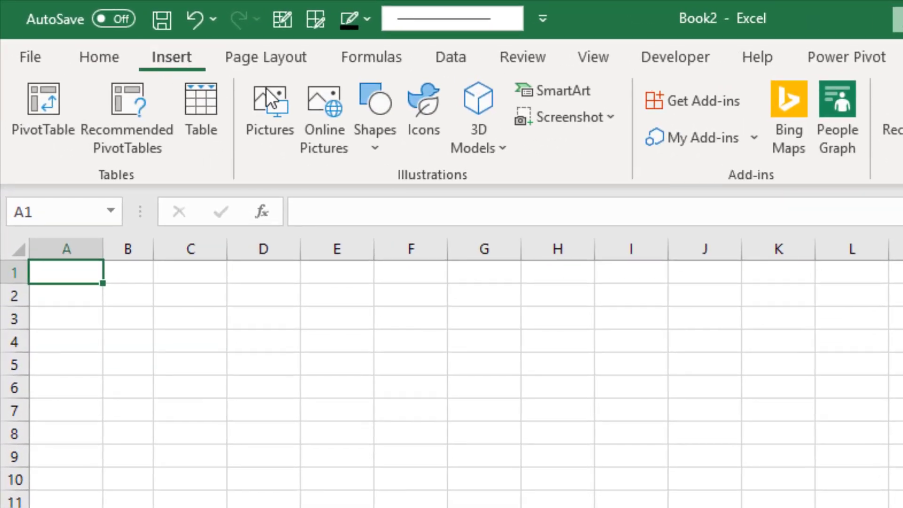
{"action": "left_click", "coordinate": [423, 109]}
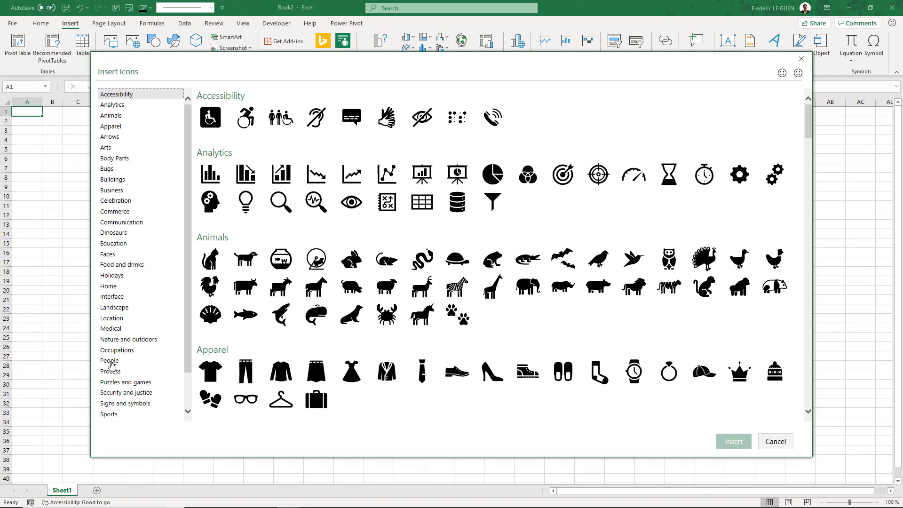
{"action": "left_click", "coordinate": [110, 361]}
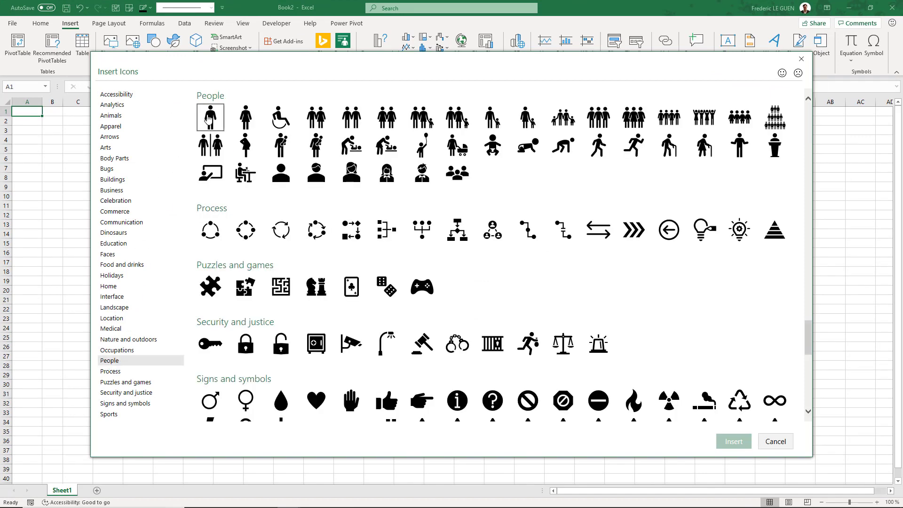
{"action": "left_click", "coordinate": [775, 442]}
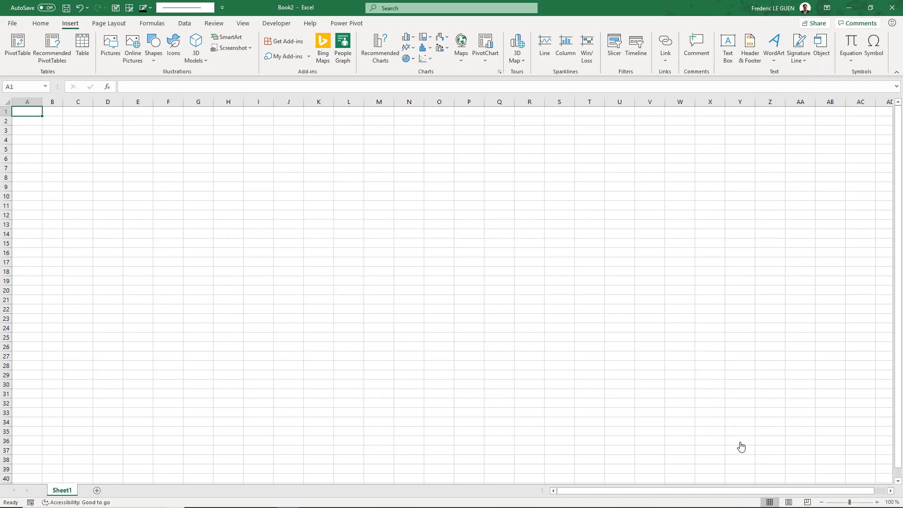
{"action": "left_click", "coordinate": [172, 47]}
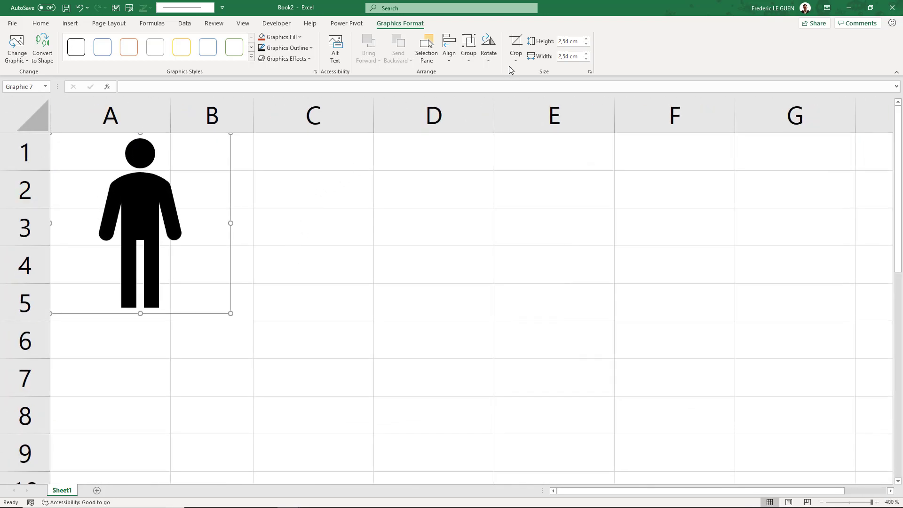
Crop the empty space from both sides of the person icon to about 1.19 cm.
{"action": "left_click", "coordinate": [515, 46]}
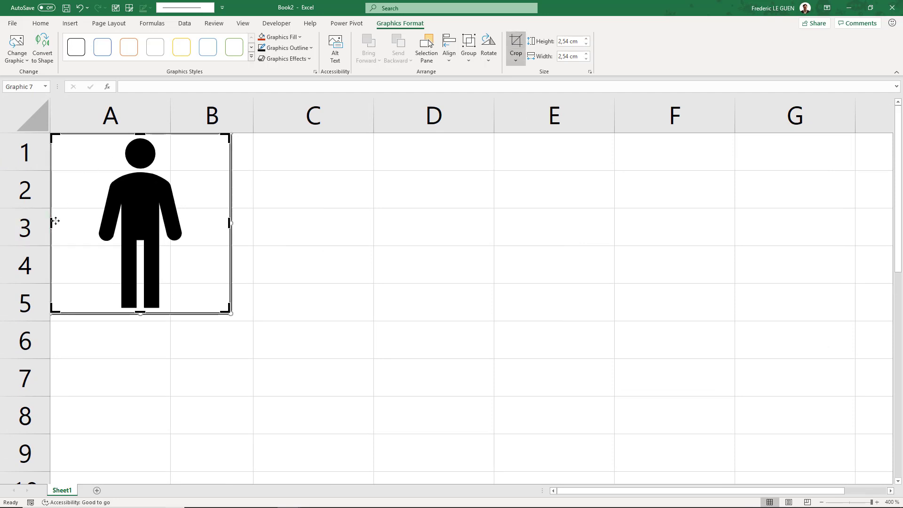
{"action": "left_click_drag", "start_coordinate": [54, 222], "coordinate": [93, 222]}
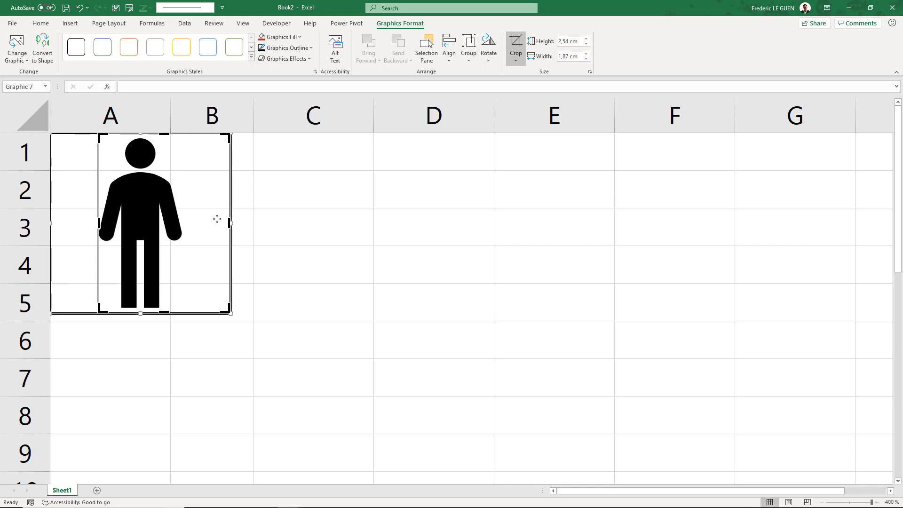
{"action": "left_click_drag", "start_coordinate": [229, 224], "coordinate": [182, 223]}
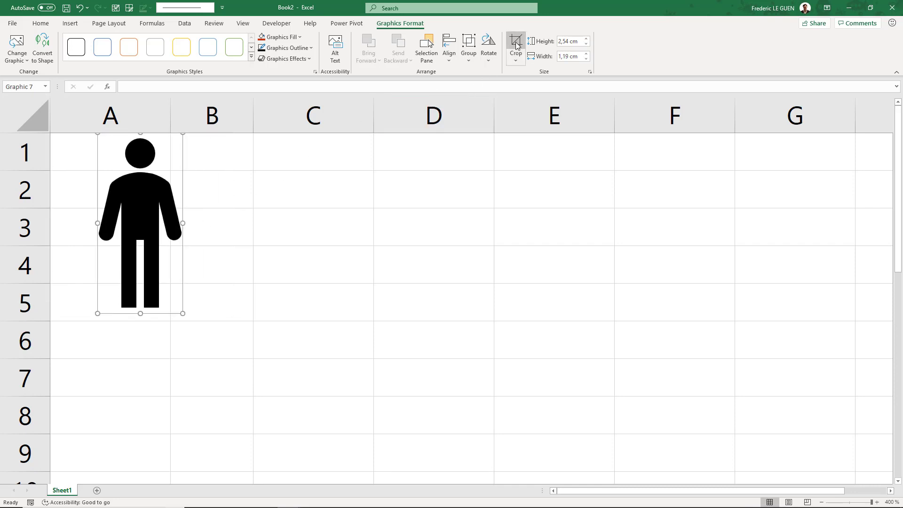
{"action": "mouse_move", "coordinate": [142, 192]}
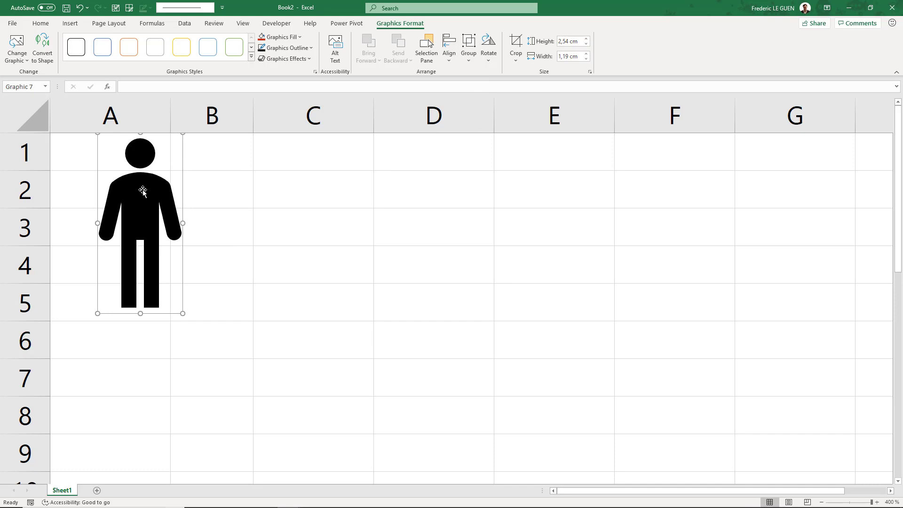
Move the cropped icon into column B and turn on Snap to Grid.
{"action": "left_click_drag", "start_coordinate": [141, 190], "coordinate": [211, 184]}
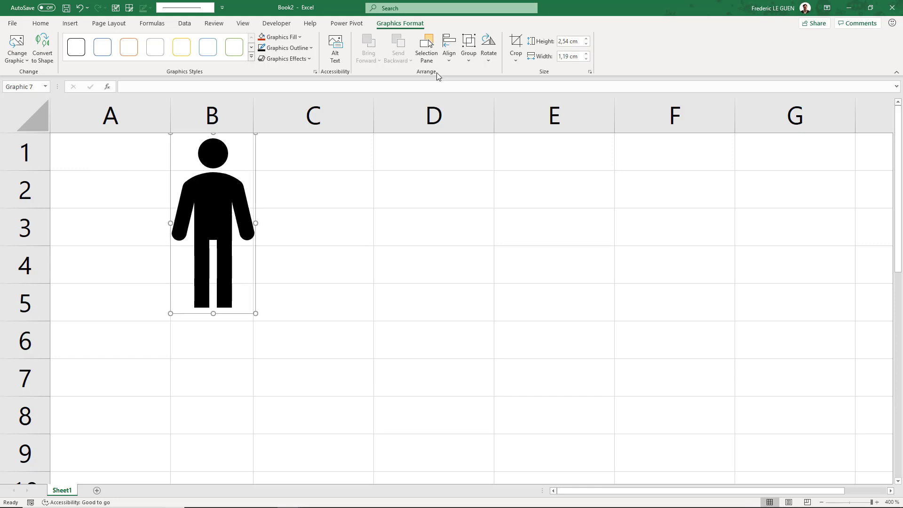
{"action": "mouse_move", "coordinate": [229, 223]}
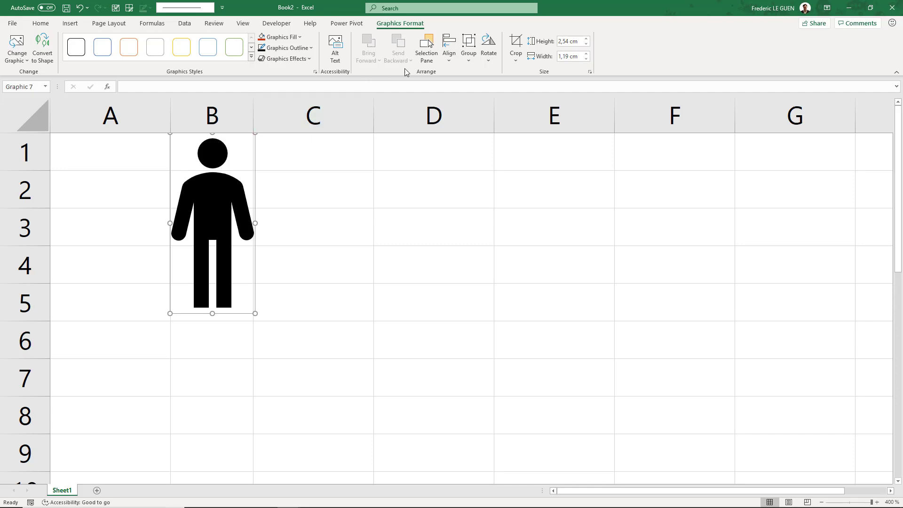
{"action": "left_click", "coordinate": [449, 47]}
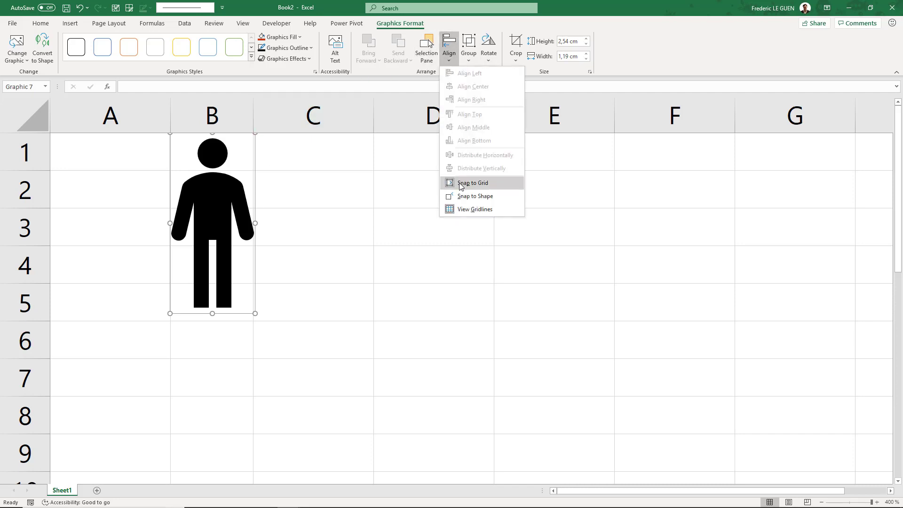
{"action": "left_click", "coordinate": [473, 183]}
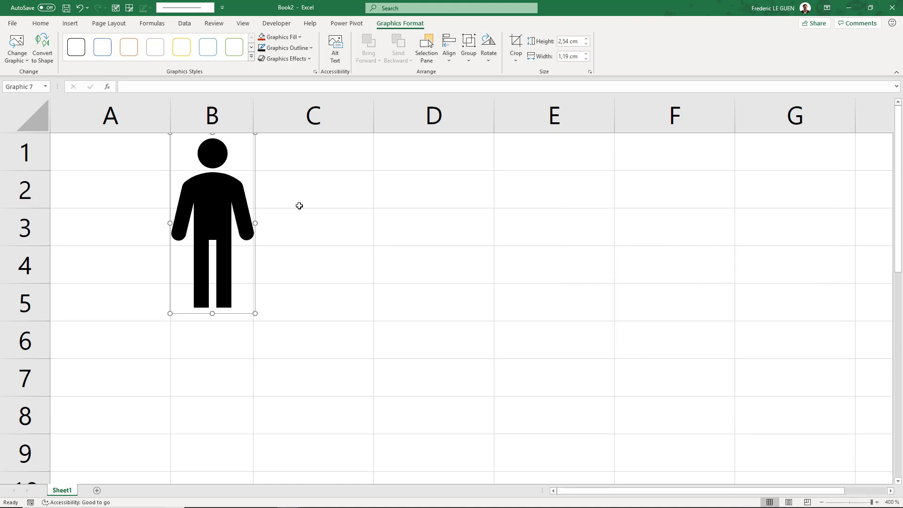
Duplicate the icon with Ctrl+D into ten evenly spaced figures across columns B to H.
{"action": "key", "text": "ctrl+d"}
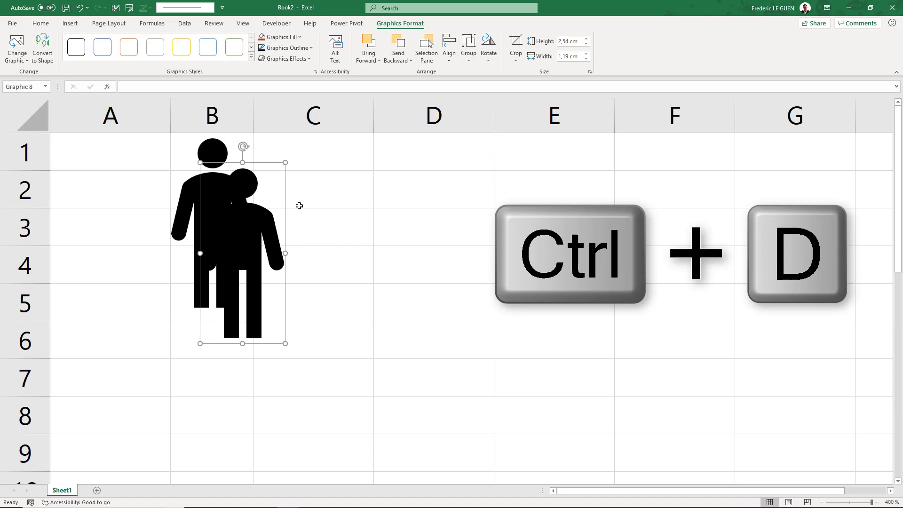
{"action": "key", "text": "ctrl+d"}
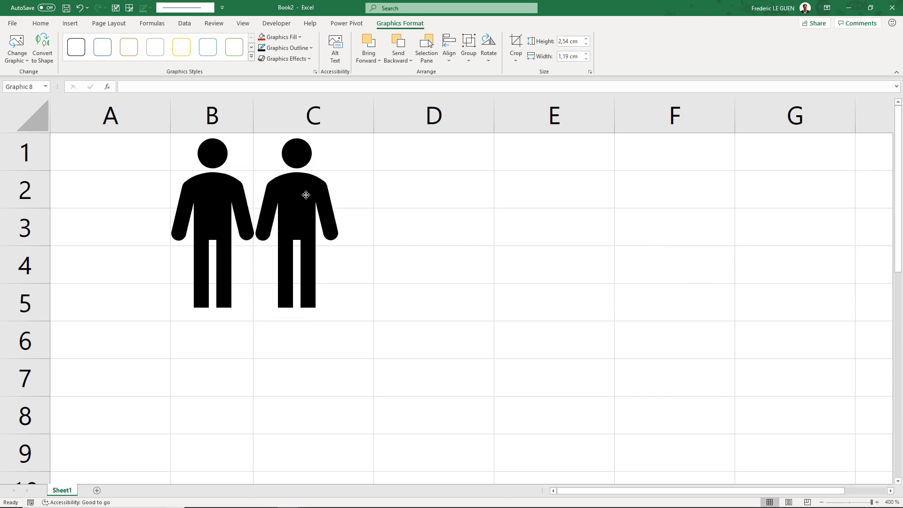
{"action": "left_click", "coordinate": [295, 194]}
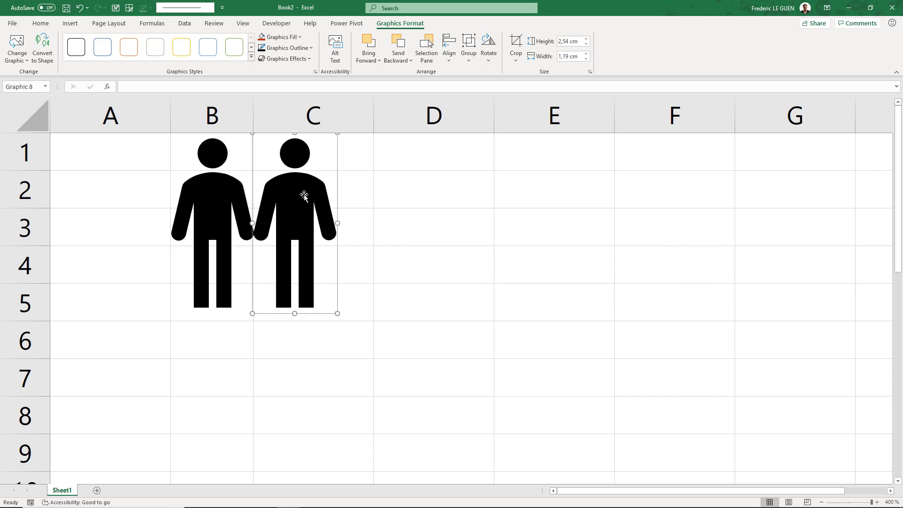
{"action": "key", "text": "ctrl+d"}
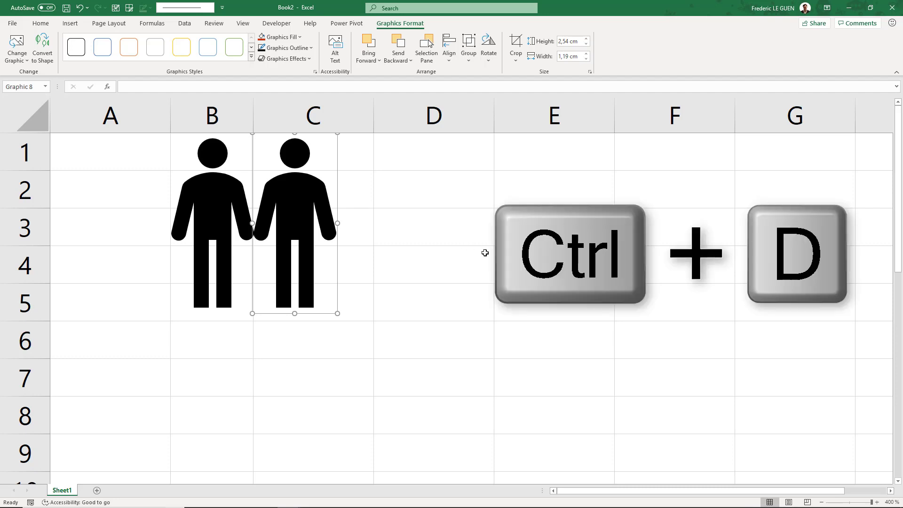
{"action": "key", "text": "ctrl+d"}
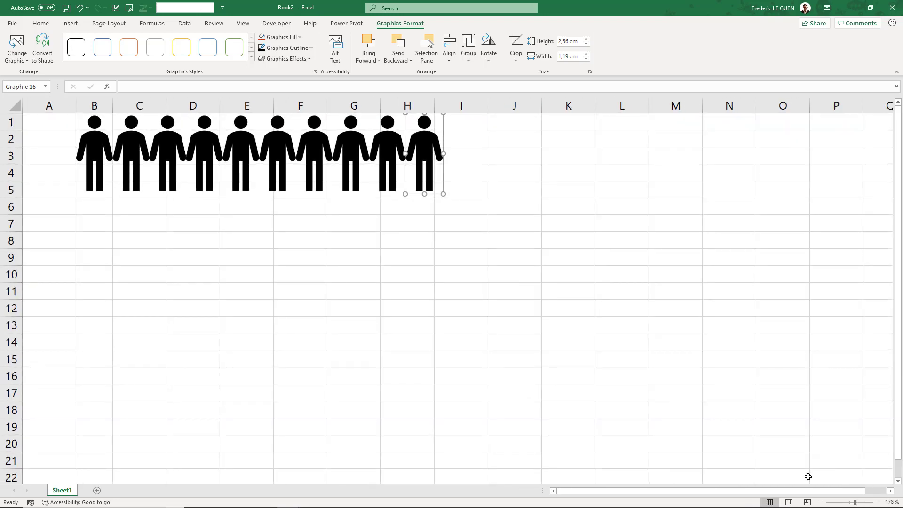
{"action": "mouse_move", "coordinate": [492, 223]}
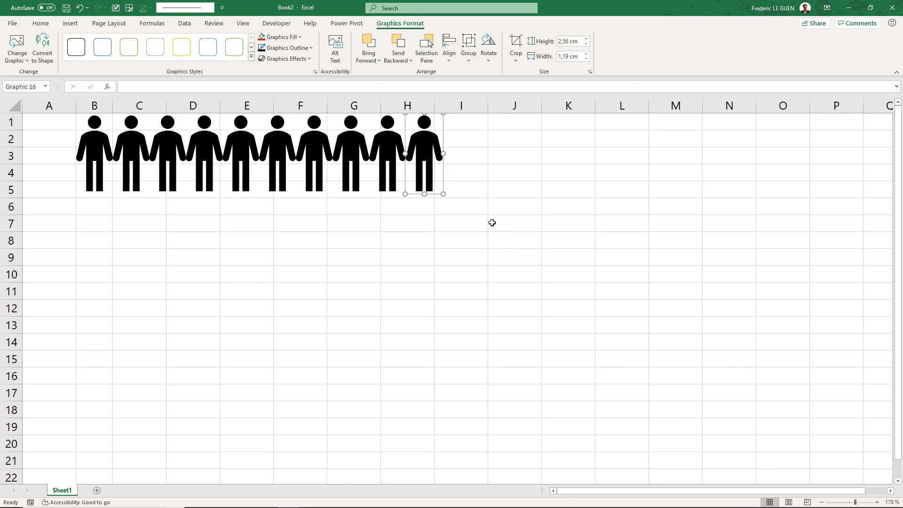
Select all ten person icons as objects and group them into one 11.6 cm graphic.
{"action": "left_click", "coordinate": [513, 223]}
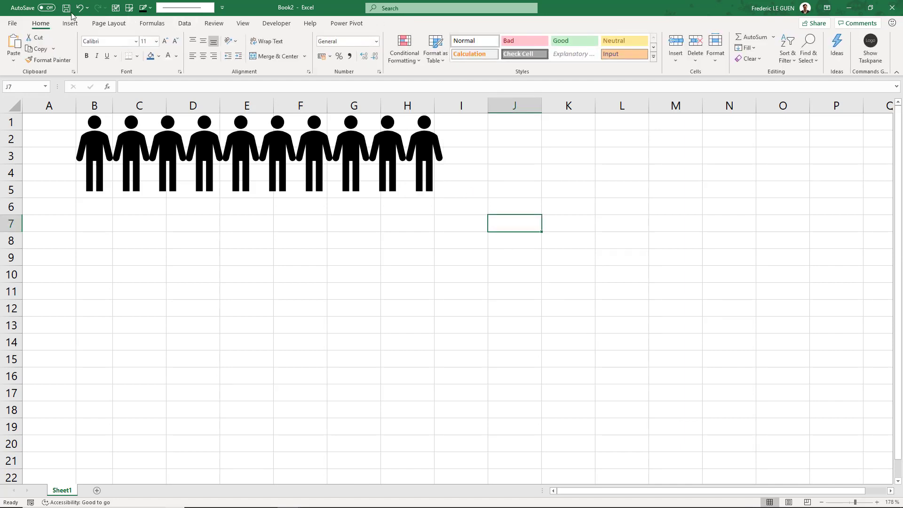
{"action": "mouse_move", "coordinate": [809, 48]}
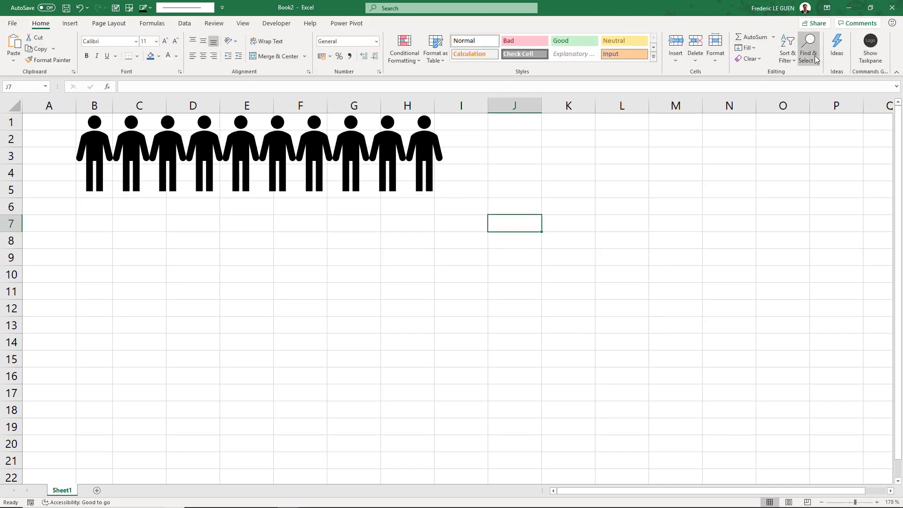
{"action": "left_click", "coordinate": [808, 48]}
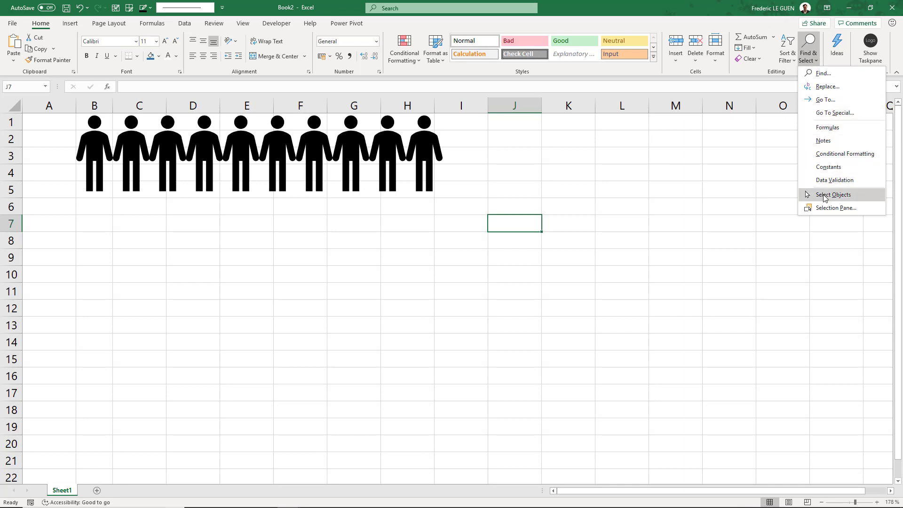
{"action": "left_click", "coordinate": [832, 194]}
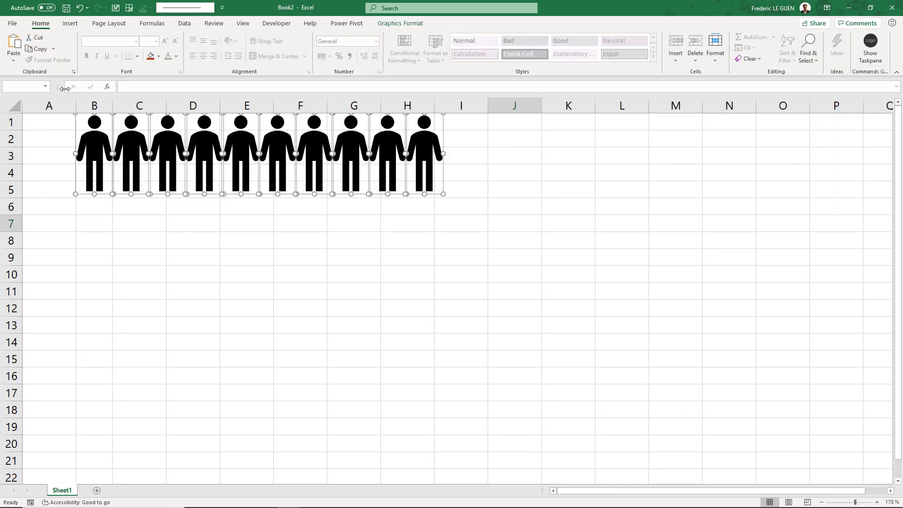
{"action": "left_click", "coordinate": [400, 23]}
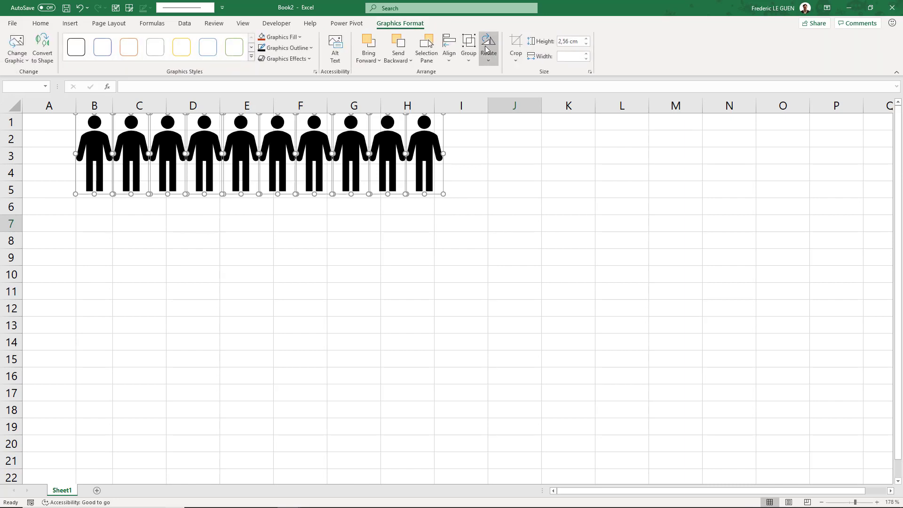
{"action": "left_click", "coordinate": [469, 49]}
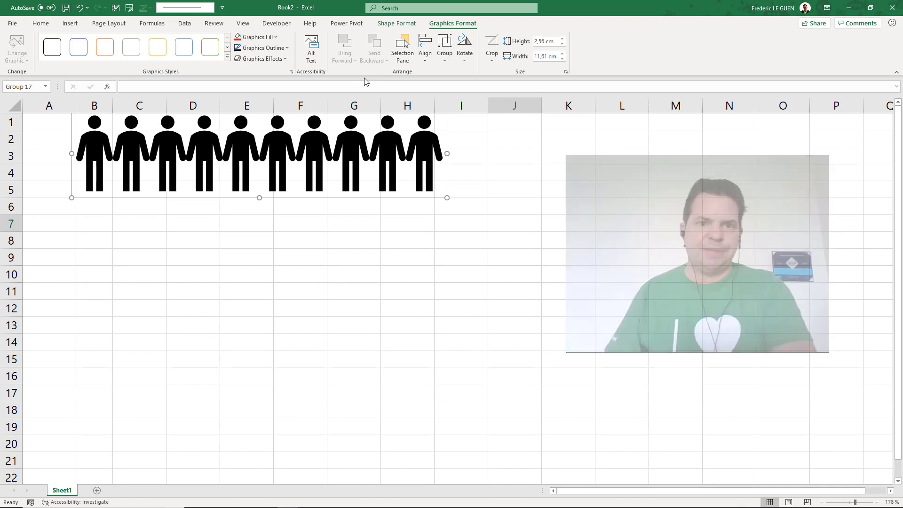
Fill the icon group dark orange with a thick black outline, then copy it.
{"action": "left_click", "coordinate": [255, 37]}
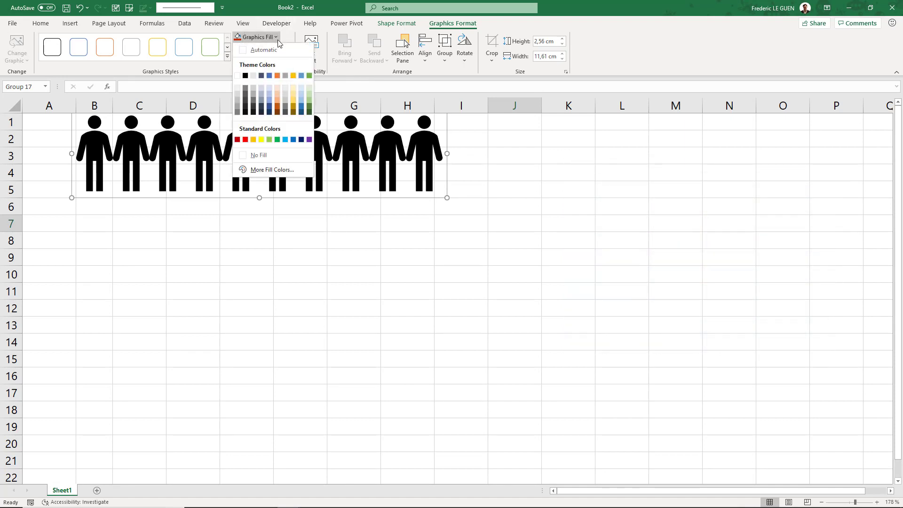
{"action": "left_click", "coordinate": [277, 108]}
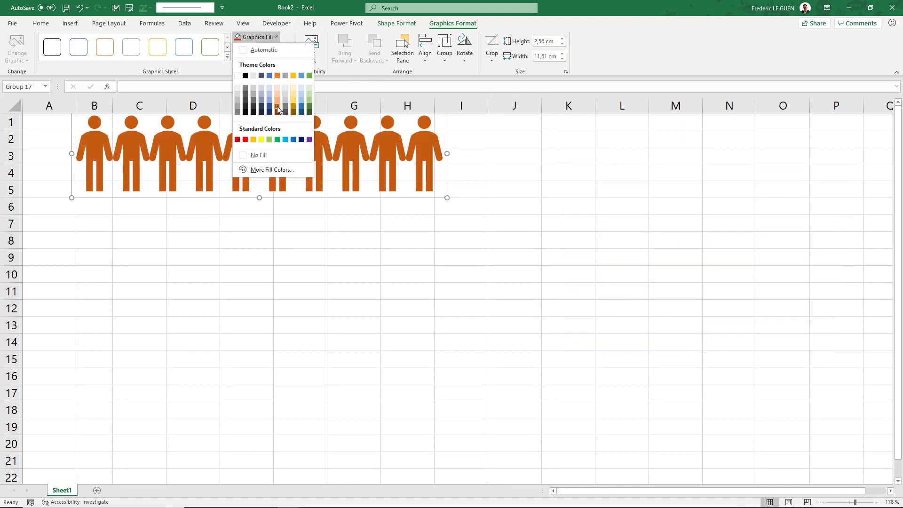
{"action": "left_click", "coordinate": [261, 48]}
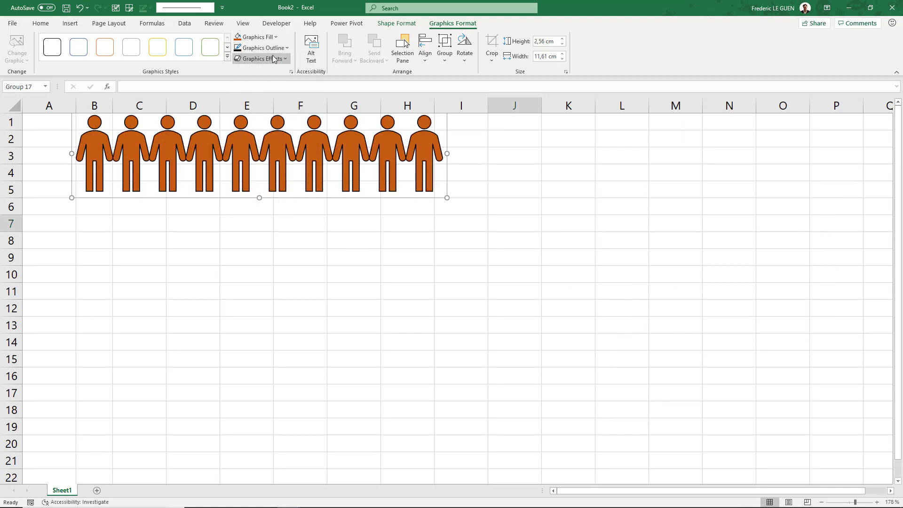
{"action": "left_click", "coordinate": [259, 48]}
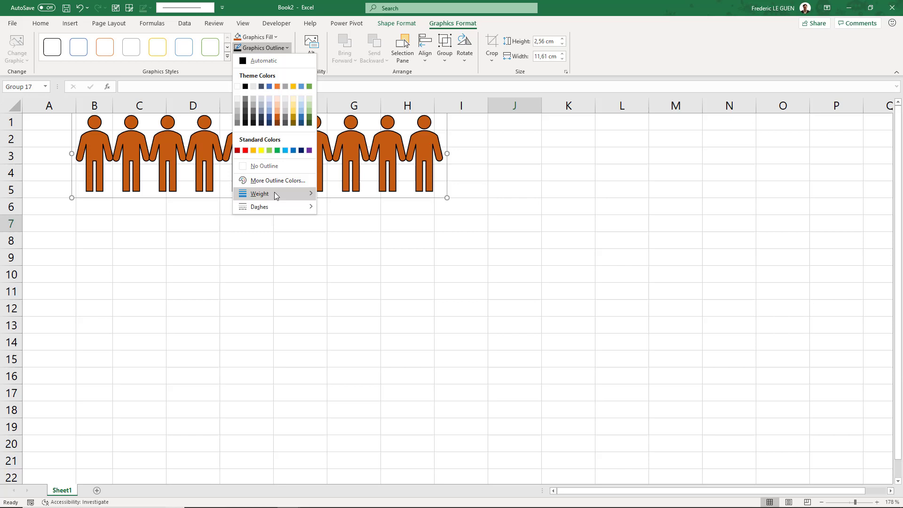
{"action": "left_click", "coordinate": [260, 193]}
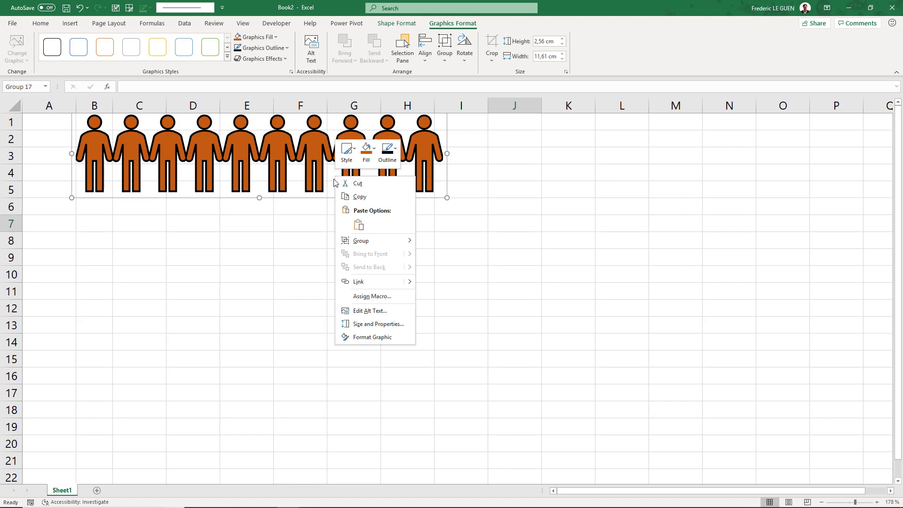
{"action": "left_click", "coordinate": [357, 202]}
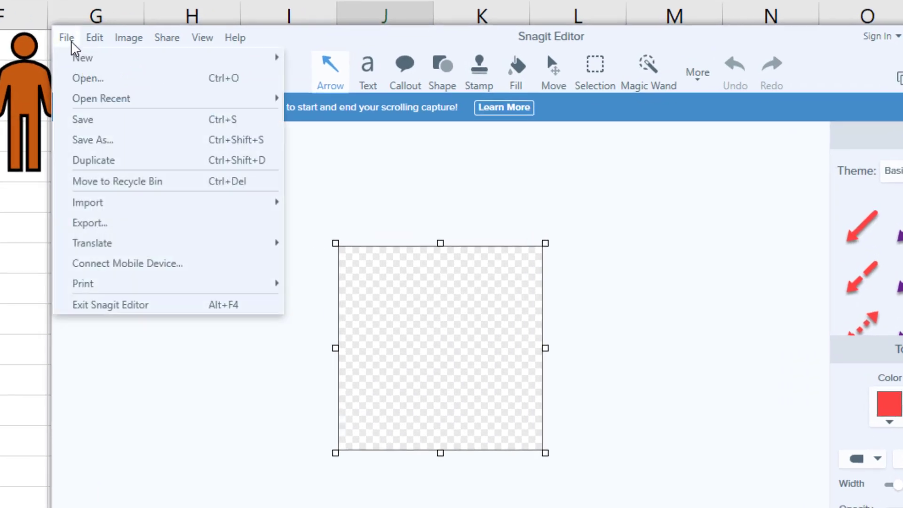
{"action": "mouse_move", "coordinate": [82, 58]}
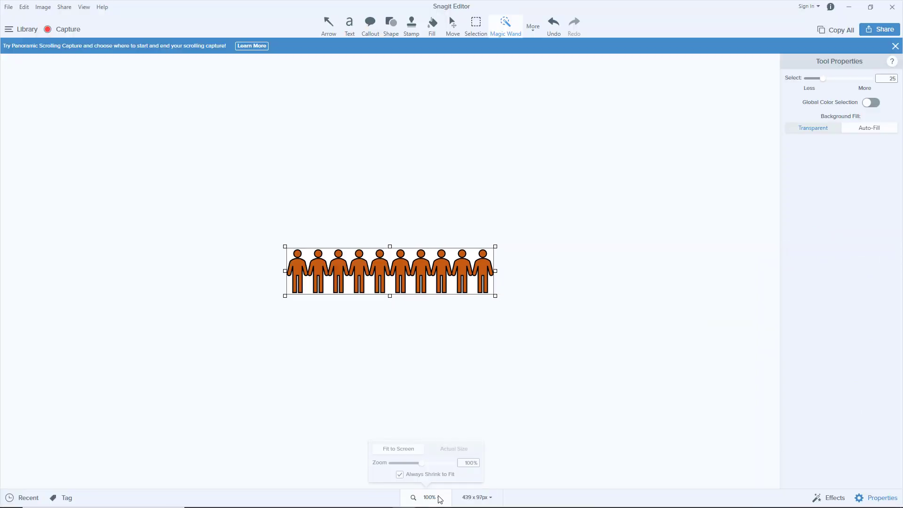
Magic Wand-select the orange fill at tolerance 9 and delete it from all ten figures.
{"action": "left_click_drag", "start_coordinate": [423, 463], "coordinate": [431, 463]}
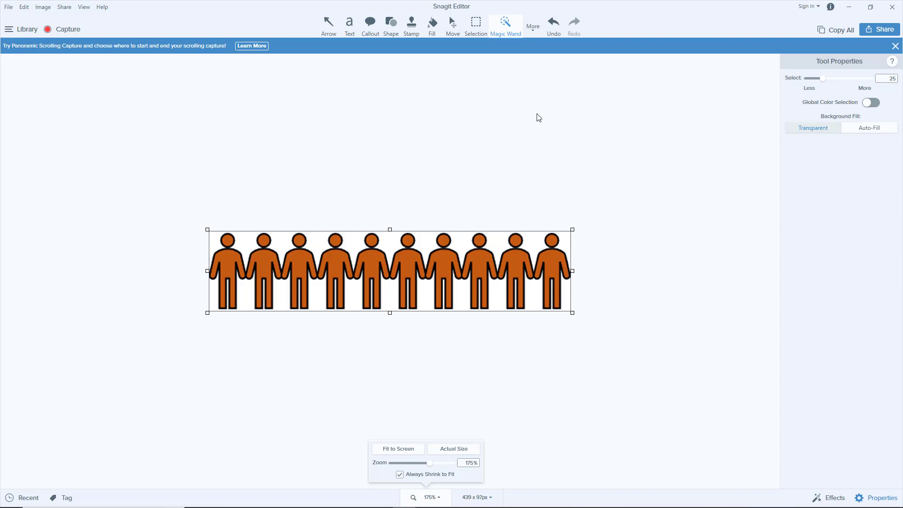
{"action": "left_click", "coordinate": [532, 26]}
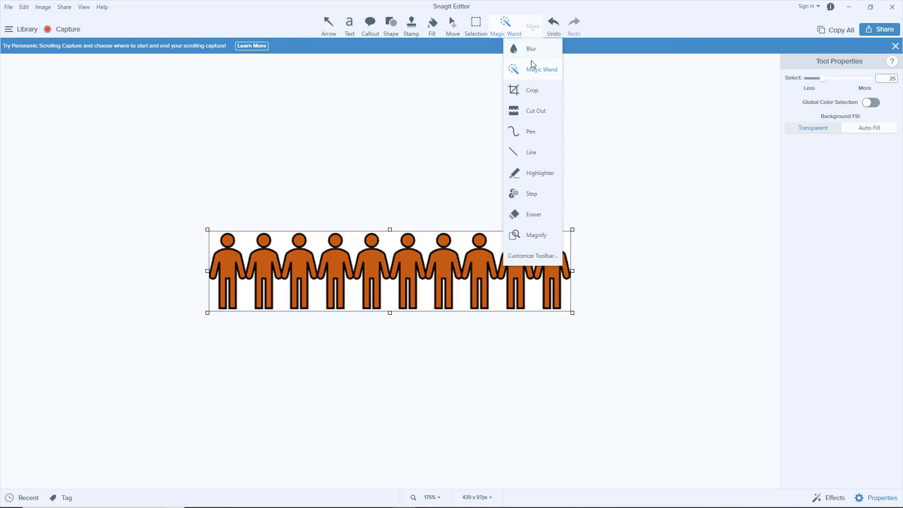
{"action": "left_click", "coordinate": [542, 69]}
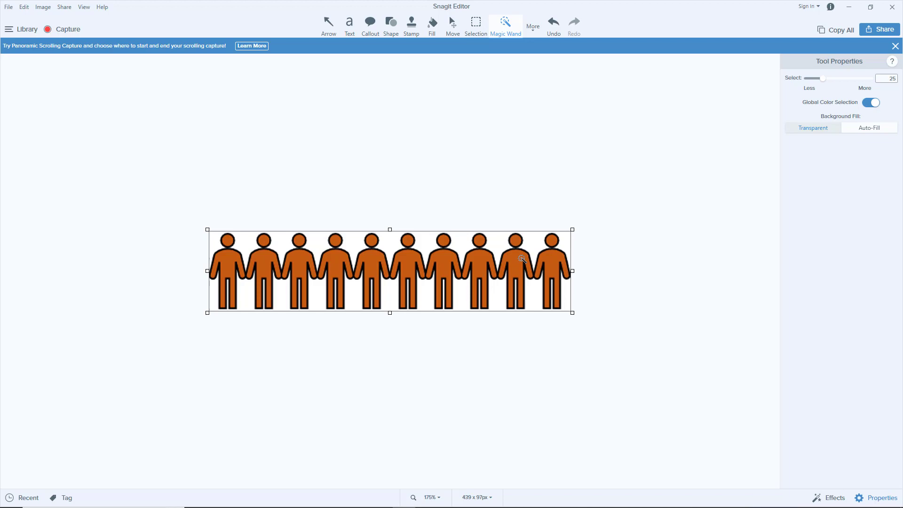
{"action": "left_click", "coordinate": [520, 258]}
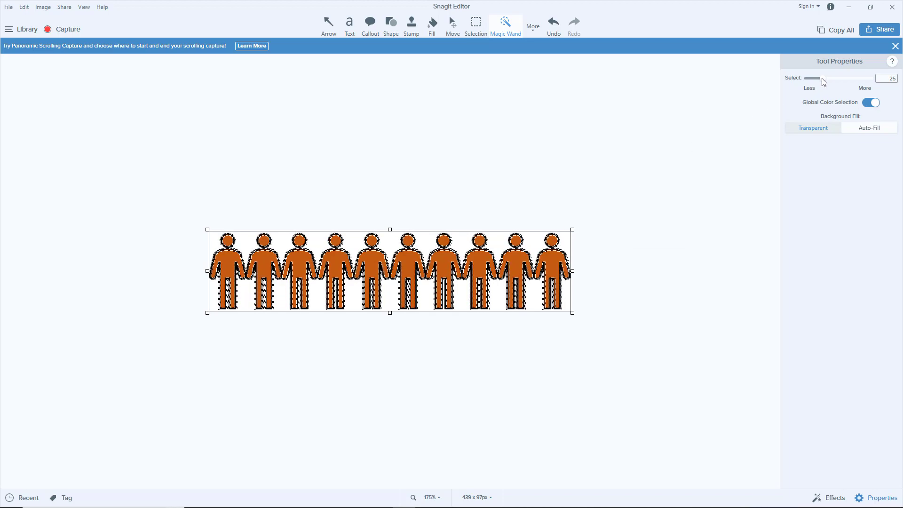
{"action": "left_click_drag", "start_coordinate": [814, 79], "coordinate": [811, 78]}
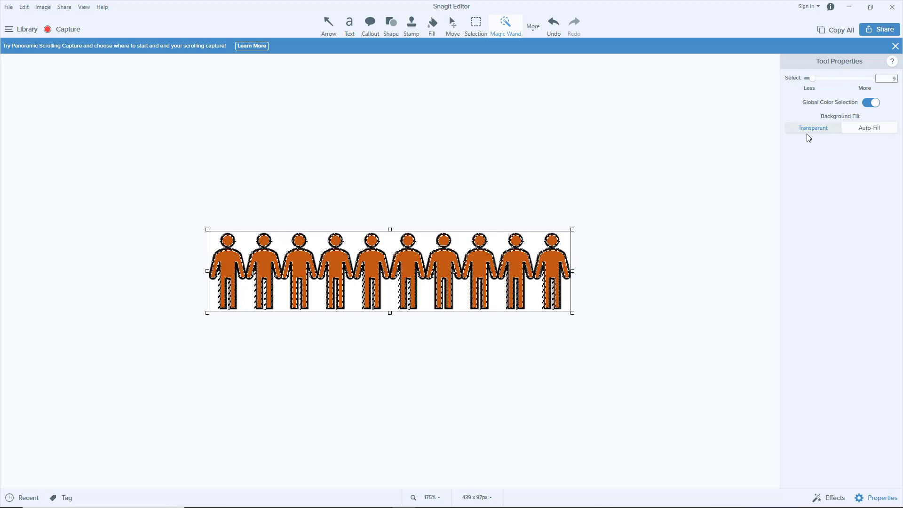
{"action": "key", "text": "Delete"}
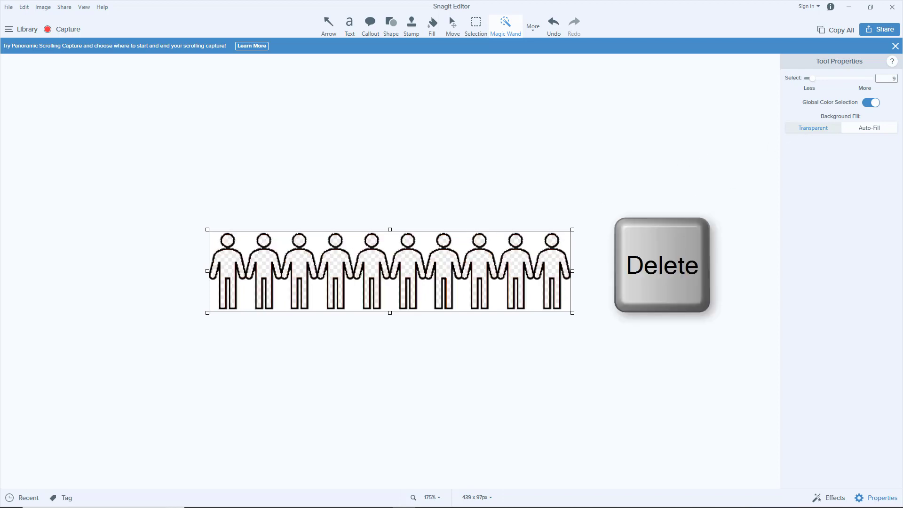
{"action": "key", "text": "Delete"}
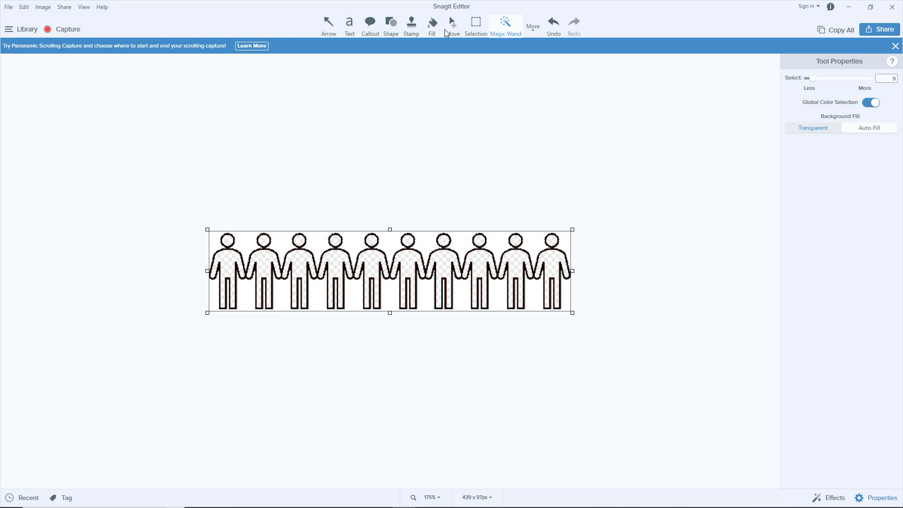
Set the Fill tool to white and copy the outlined figures image.
{"action": "left_click", "coordinate": [431, 24]}
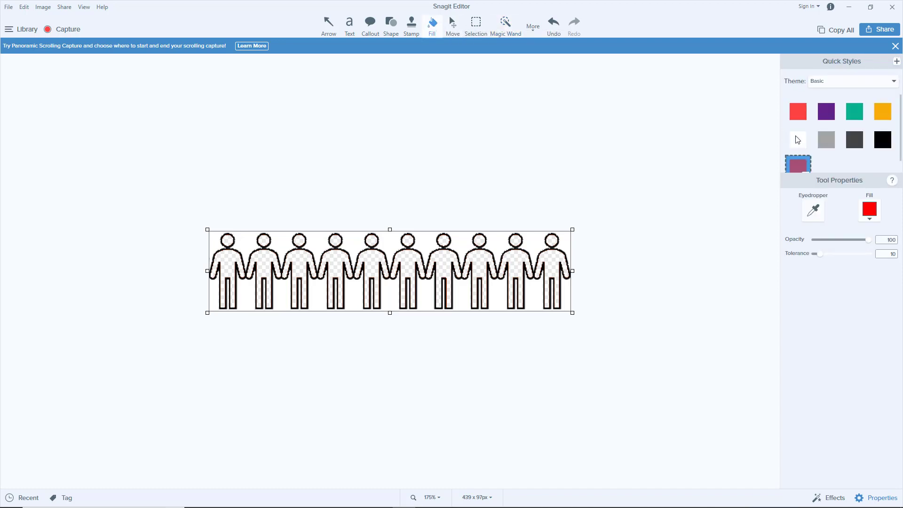
{"action": "left_click", "coordinate": [798, 140]}
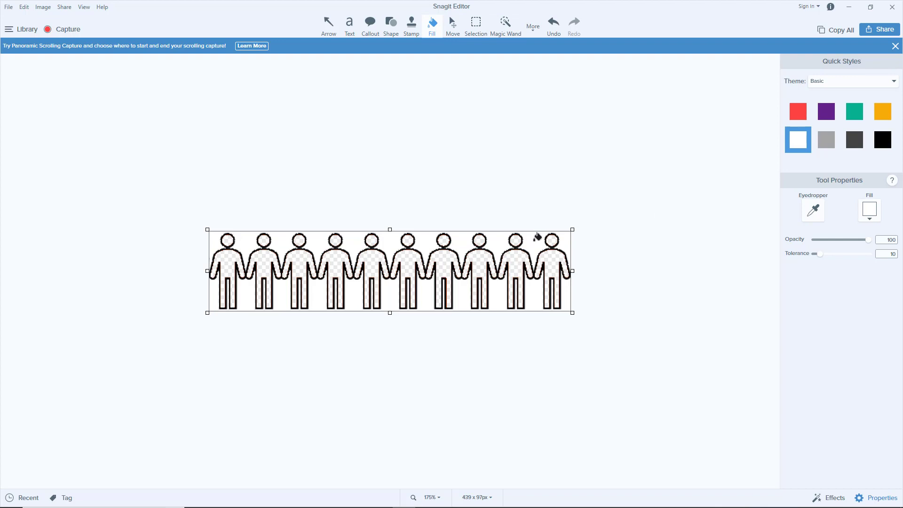
{"action": "right_click", "coordinate": [542, 241]}
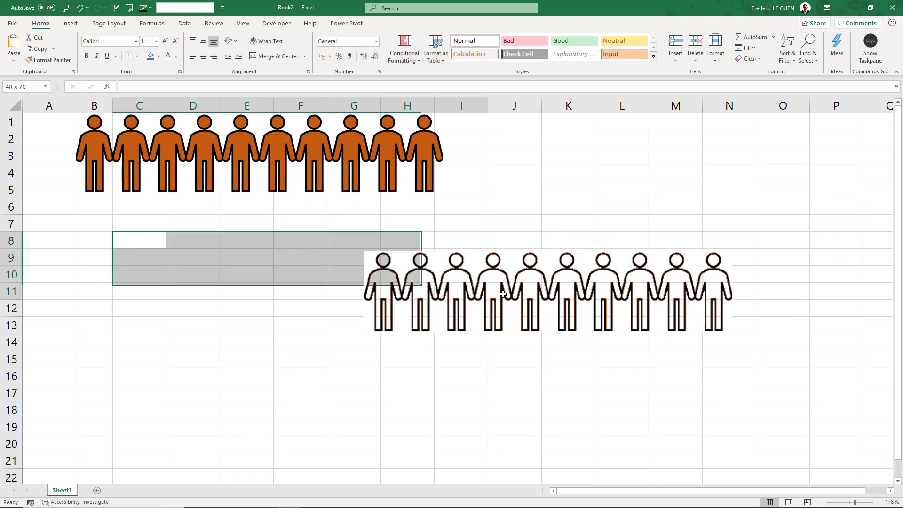
Paste the outlined person figures image onto the Excel sheet.
{"action": "left_click", "coordinate": [160, 56]}
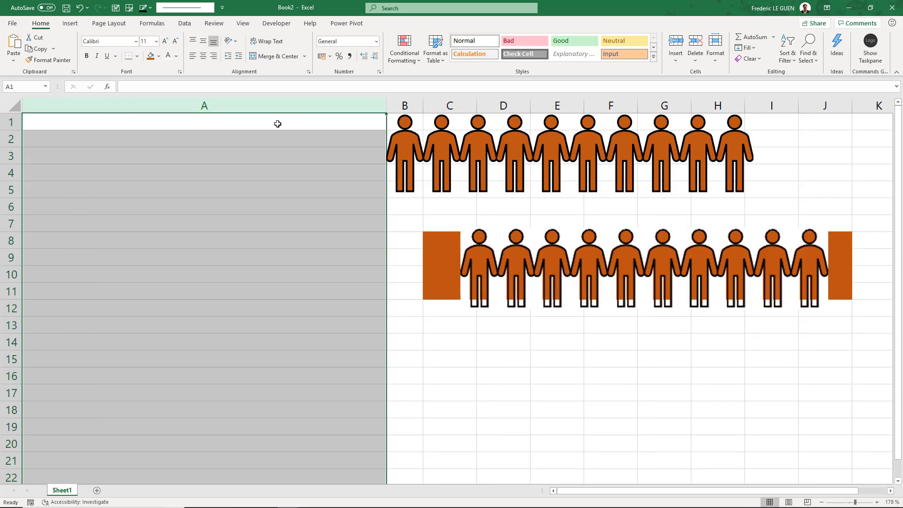
Select the original orange icon group and enter 50 in B1.
{"action": "left_click", "coordinate": [406, 150]}
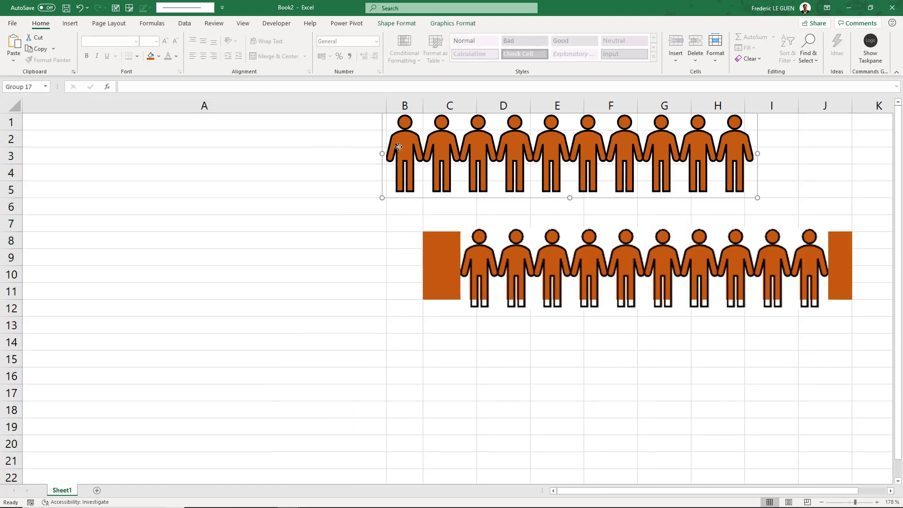
{"action": "left_click", "coordinate": [204, 121]}
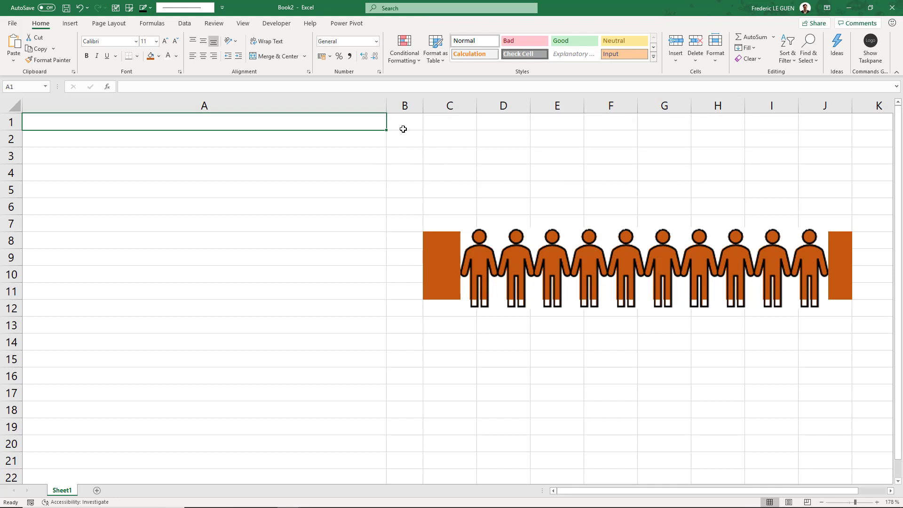
{"action": "type", "text": "5"}
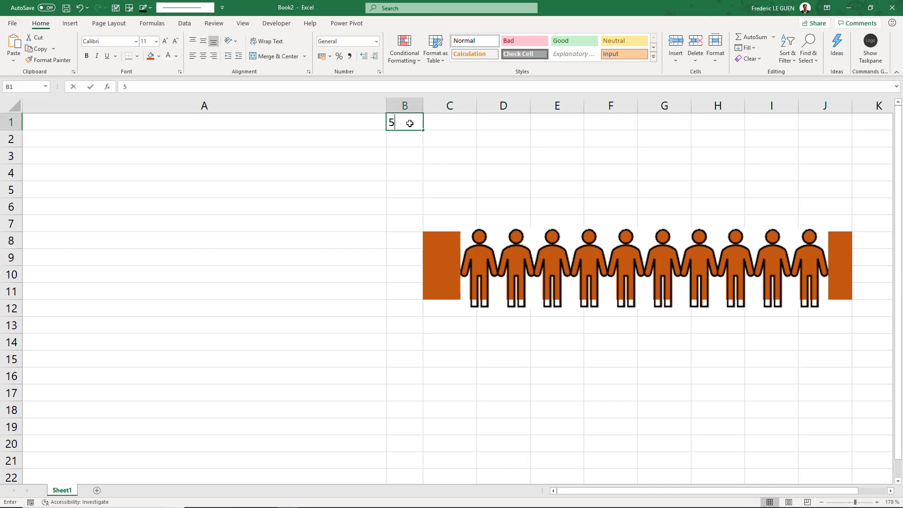
{"action": "type", "text": "0"}
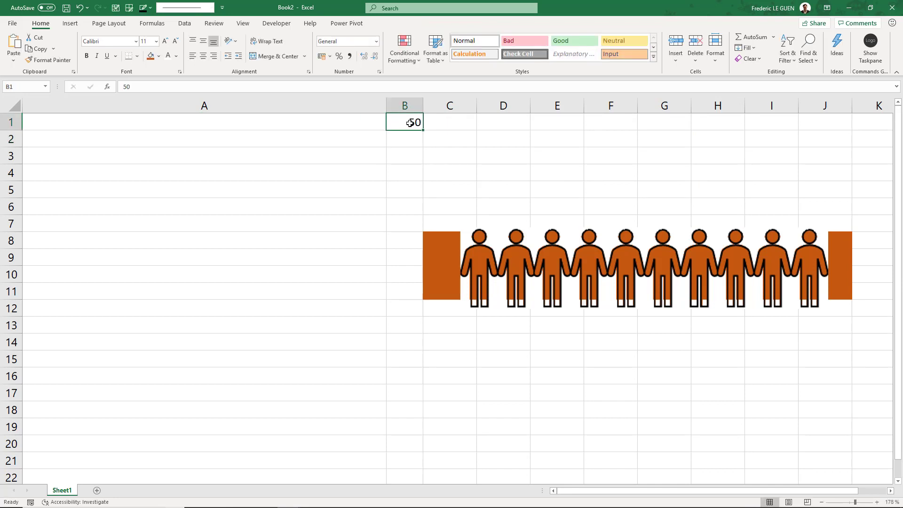
Make A1 show 50 and give it a blue solid data bar.
{"action": "left_click", "coordinate": [204, 122]}
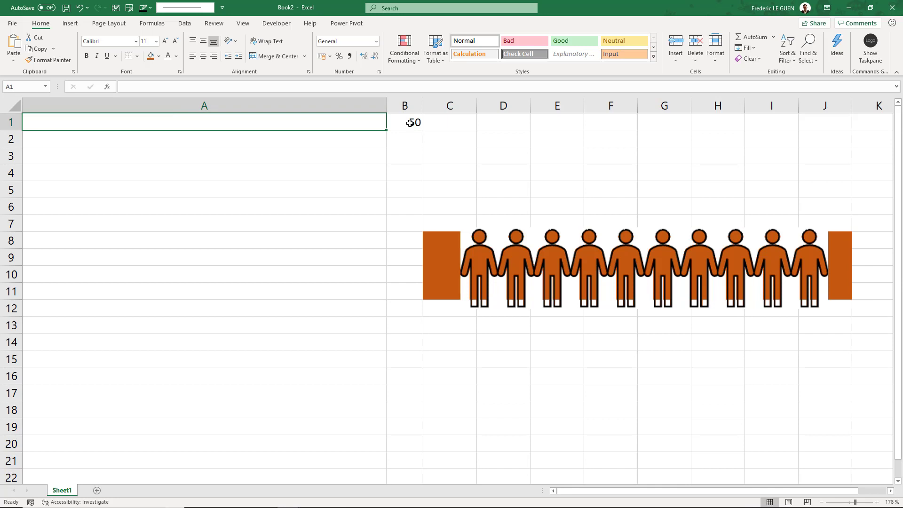
{"action": "type", "text": "50"}
{"action": "type", "text": "=B1"}
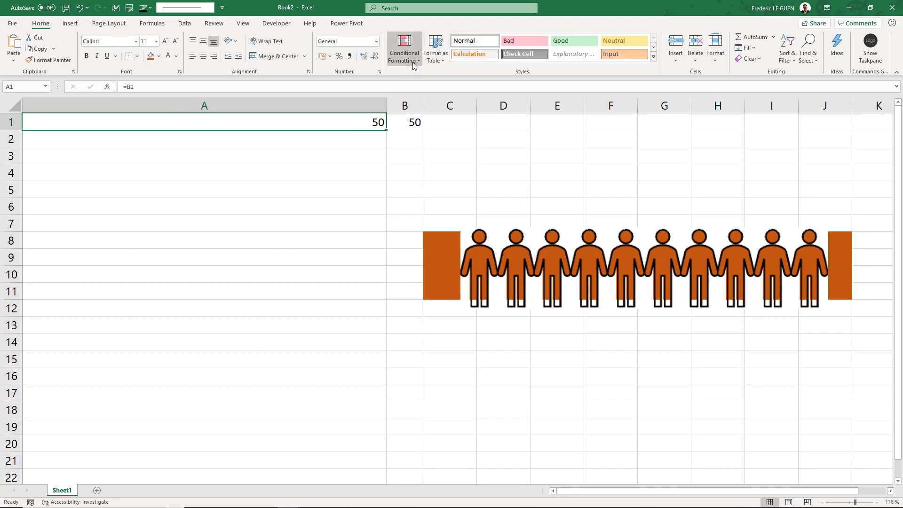
{"action": "left_click", "coordinate": [404, 48]}
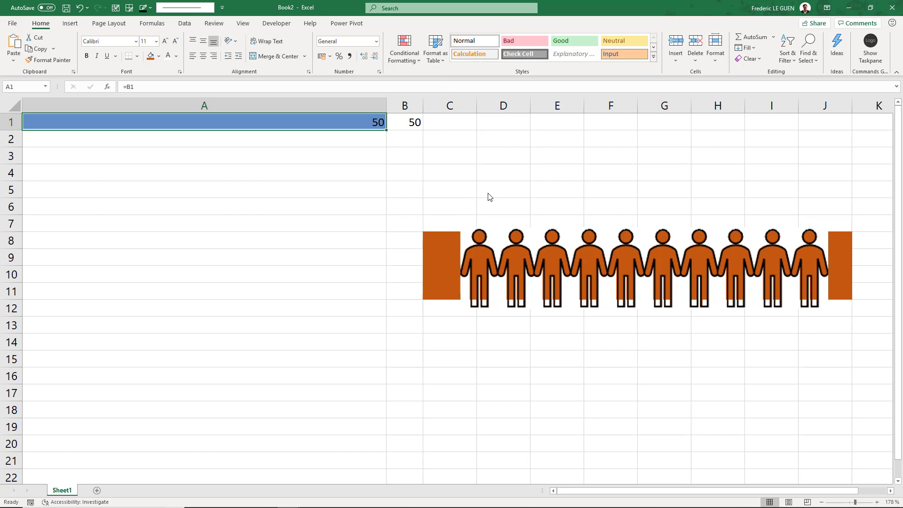
Edit A1's data bar rule to use a fixed 0 minimum and 100 maximum, then apply.
{"action": "left_click", "coordinate": [404, 48]}
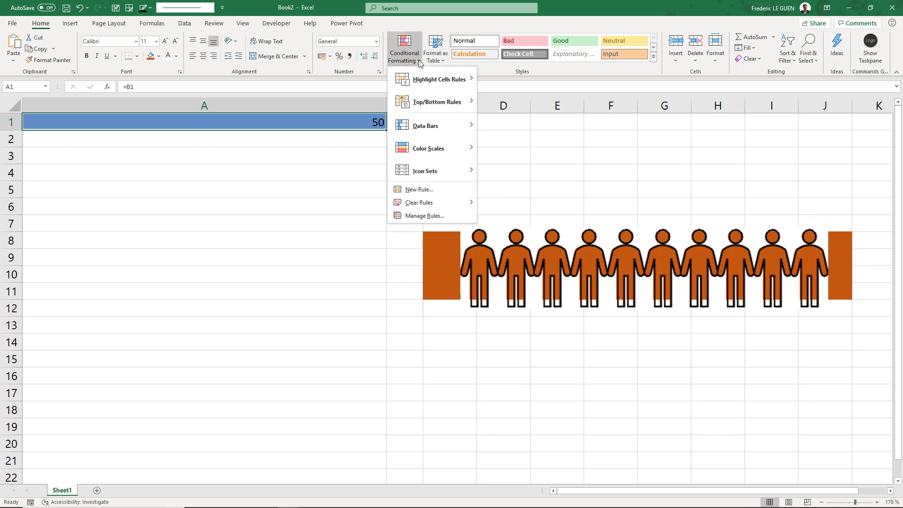
{"action": "left_click", "coordinate": [425, 215]}
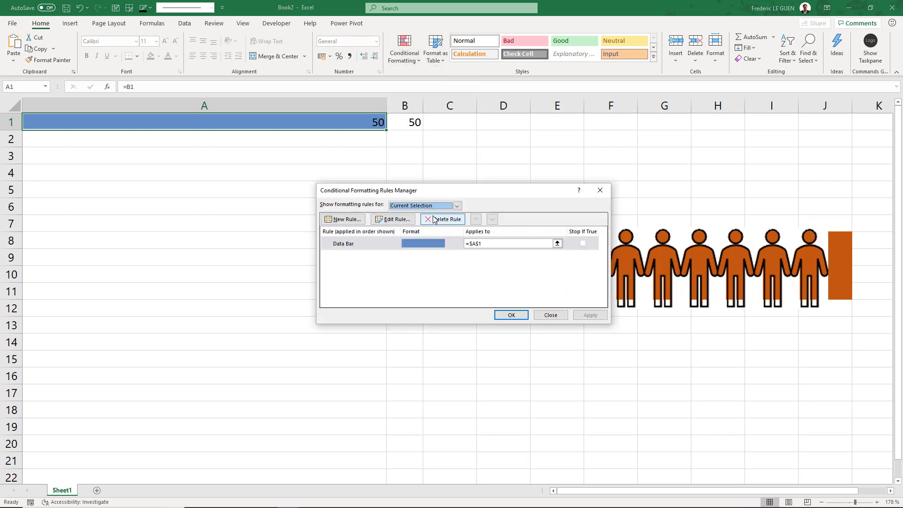
{"action": "left_click", "coordinate": [393, 218]}
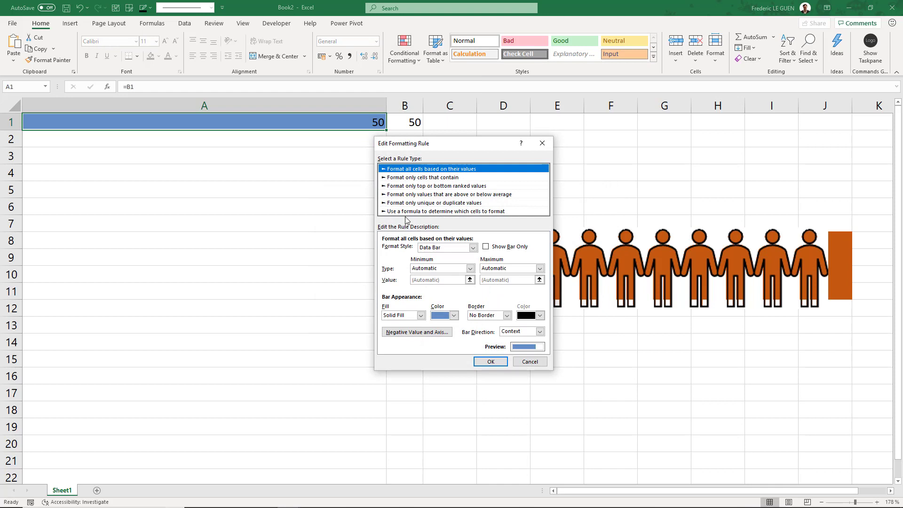
{"action": "left_click", "coordinate": [470, 268]}
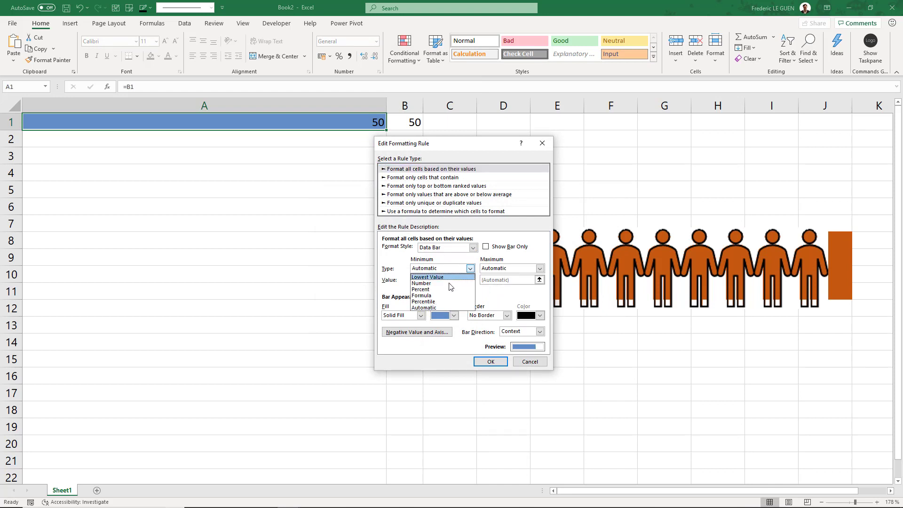
{"action": "left_click", "coordinate": [540, 269]}
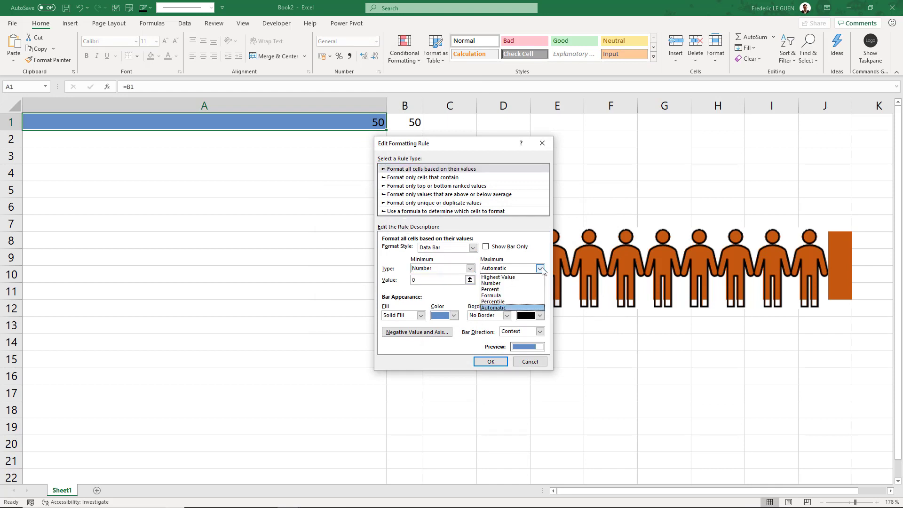
{"action": "left_click", "coordinate": [491, 282]}
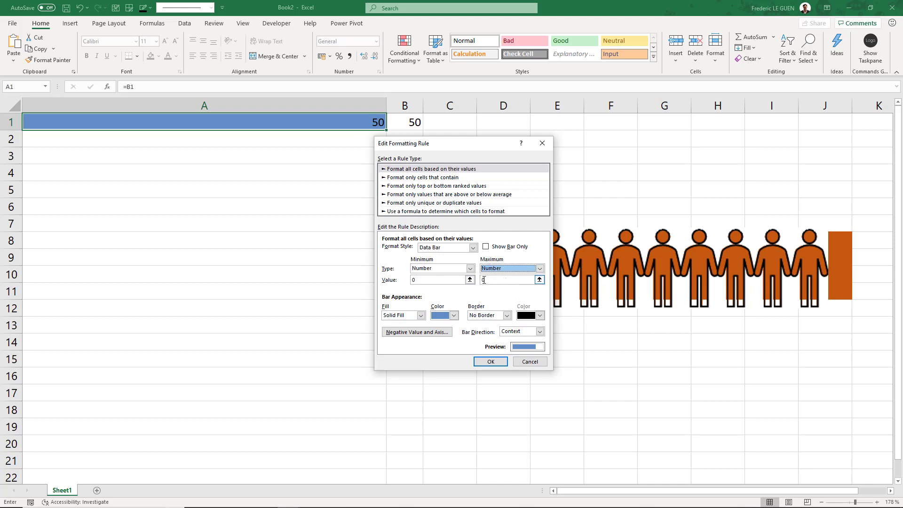
{"action": "type", "text": "100"}
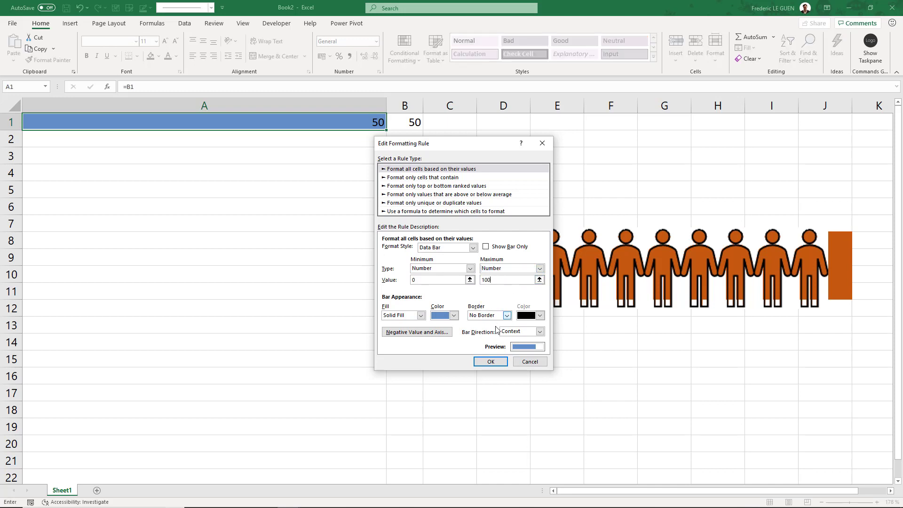
{"action": "left_click", "coordinate": [491, 361]}
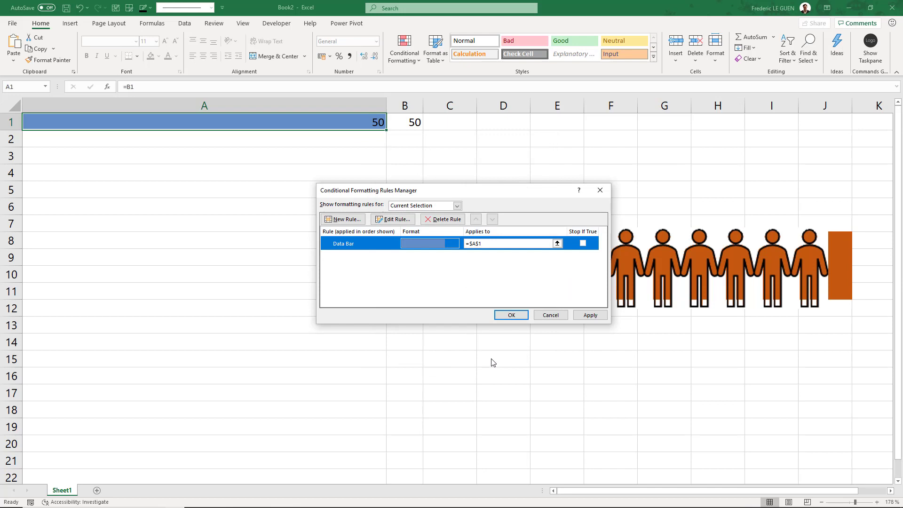
{"action": "left_click", "coordinate": [590, 316]}
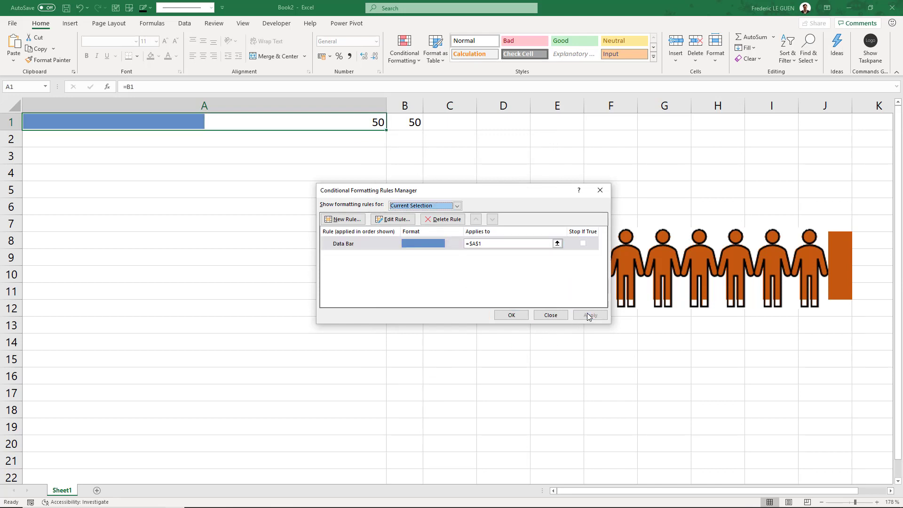
Set the data bar rule to Show Bar Only, hiding A1's number.
{"action": "left_click", "coordinate": [393, 220]}
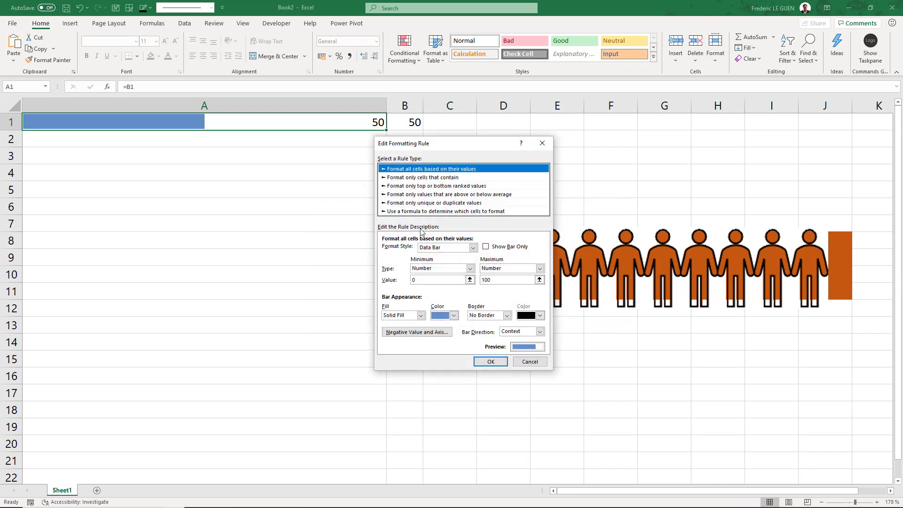
{"action": "left_click", "coordinate": [485, 246]}
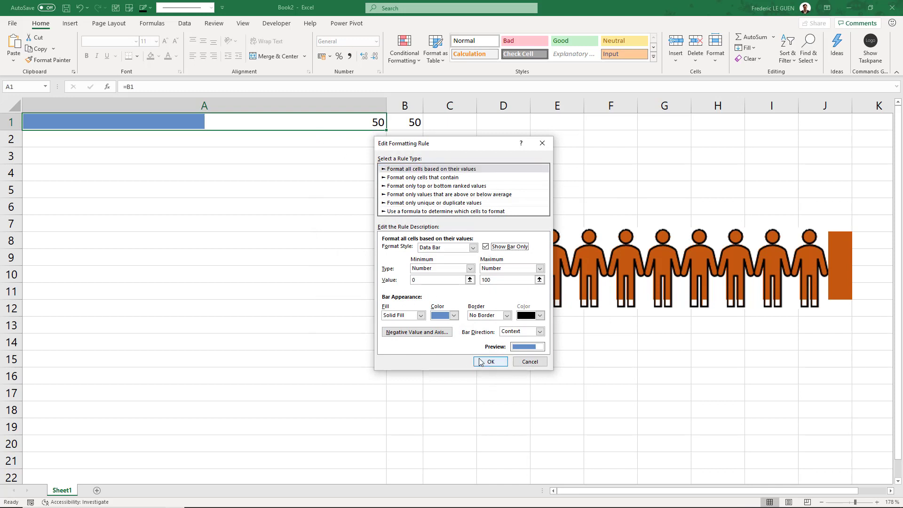
{"action": "left_click", "coordinate": [490, 362]}
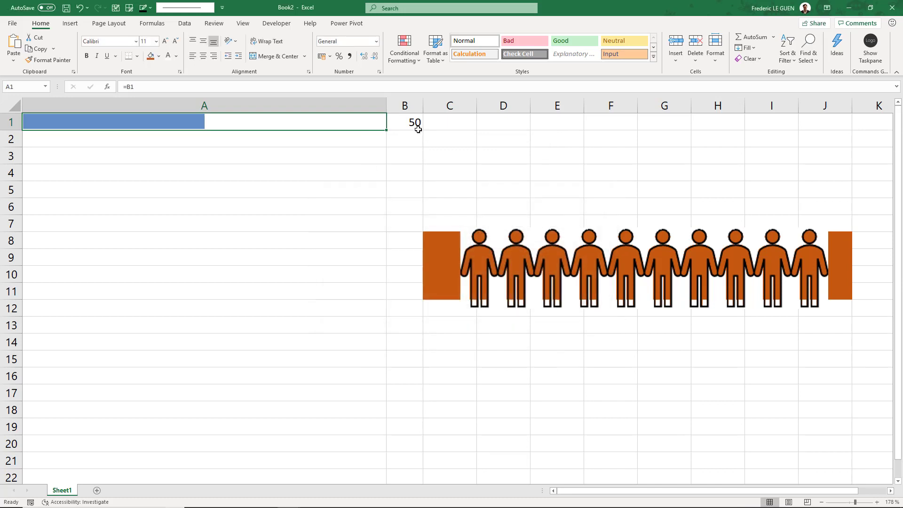
Change cell B1's value to 99.
{"action": "left_click", "coordinate": [405, 122]}
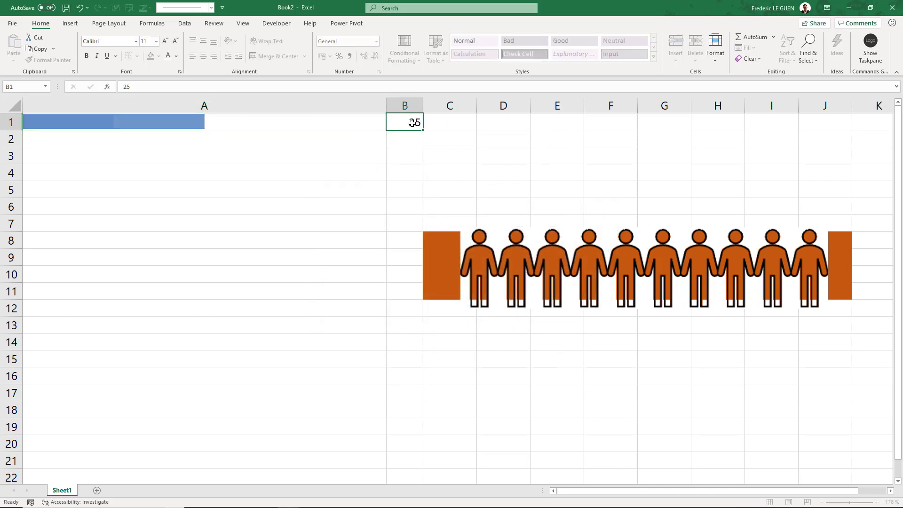
{"action": "type", "text": "99"}
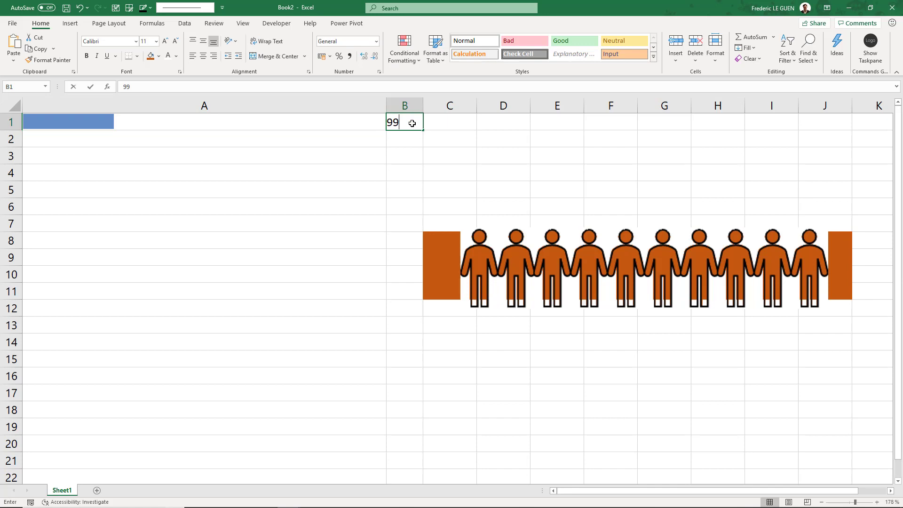
{"action": "key", "text": "Enter"}
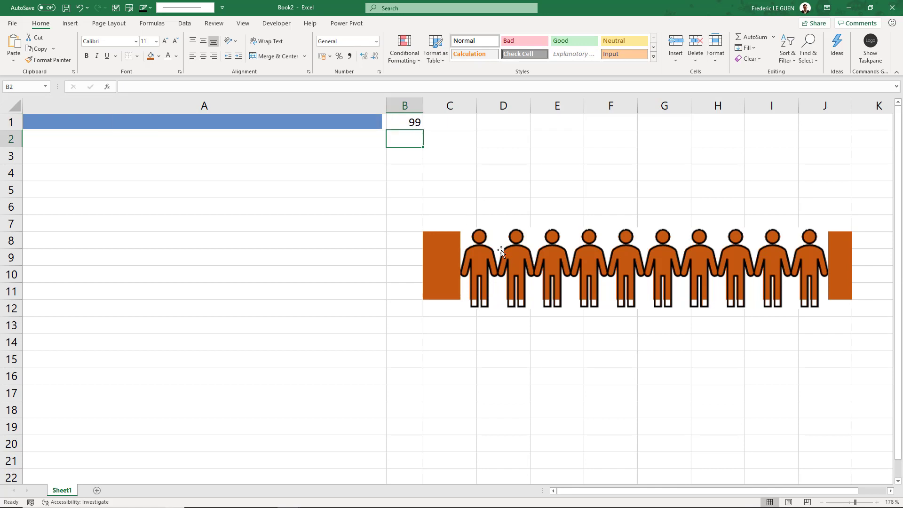
Select the leftover orange-filled cells and Clear All from them.
{"action": "left_click", "coordinate": [501, 254]}
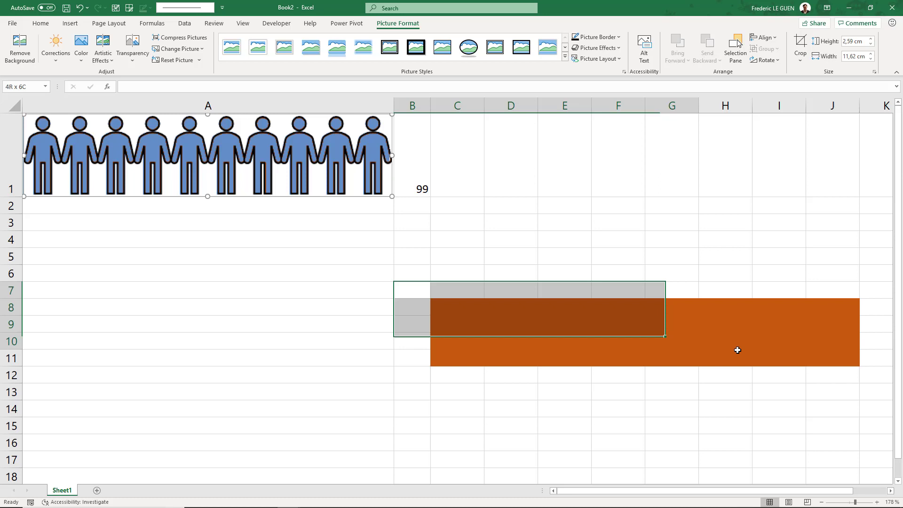
{"action": "left_click", "coordinate": [755, 59]}
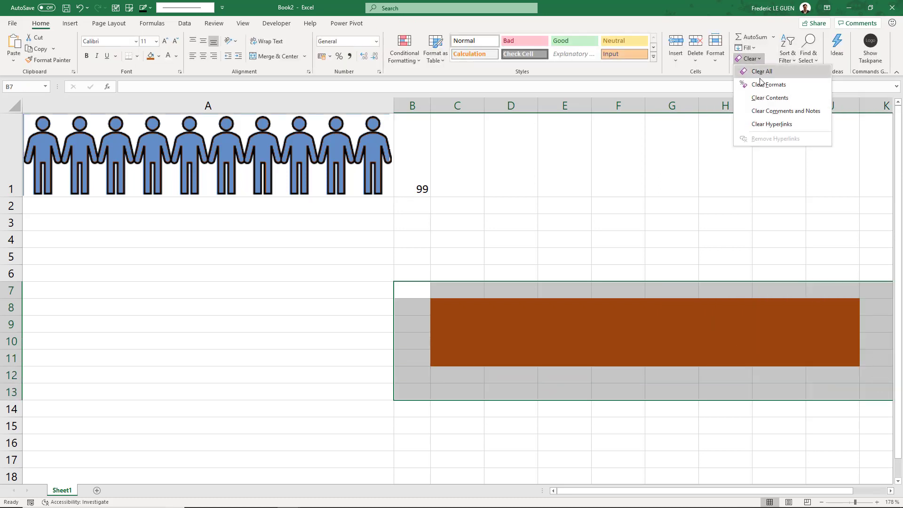
{"action": "left_click", "coordinate": [762, 71]}
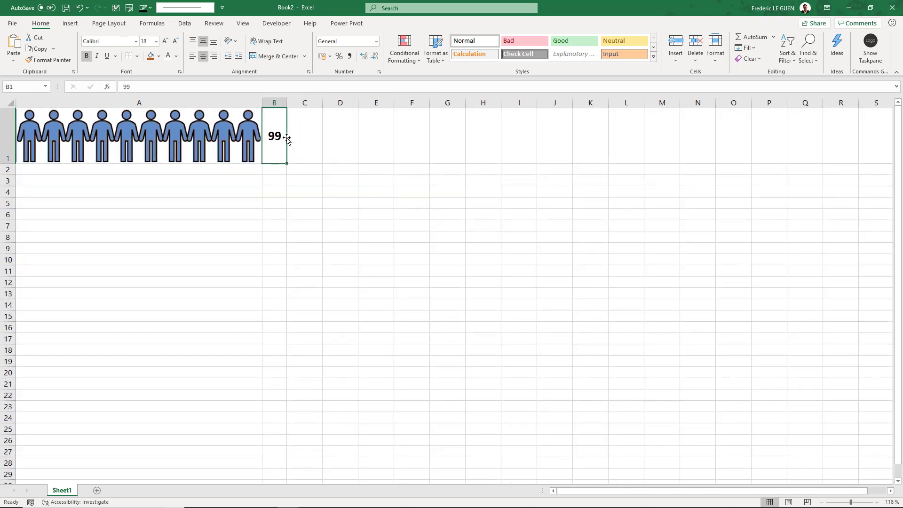
Type 50 into B1 so five of the ten person figures fill blue.
{"action": "type", "text": "5"}
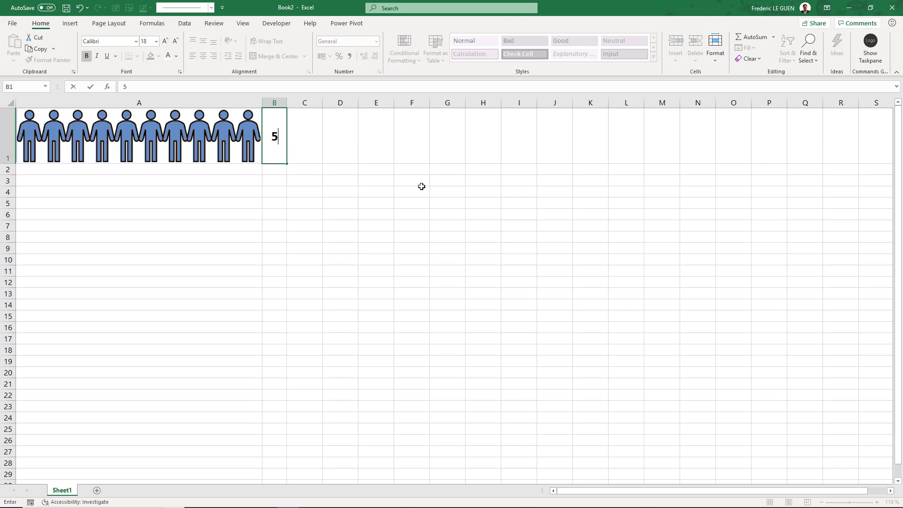
{"action": "type", "text": "0"}
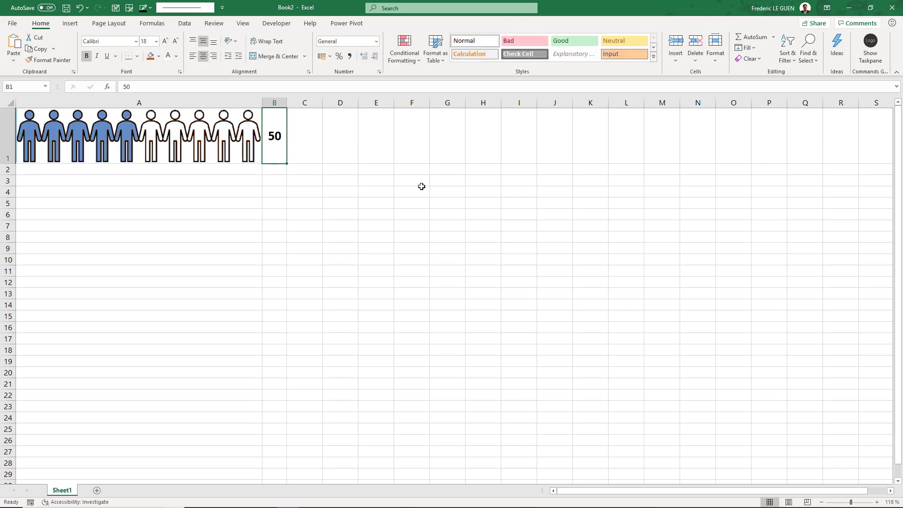